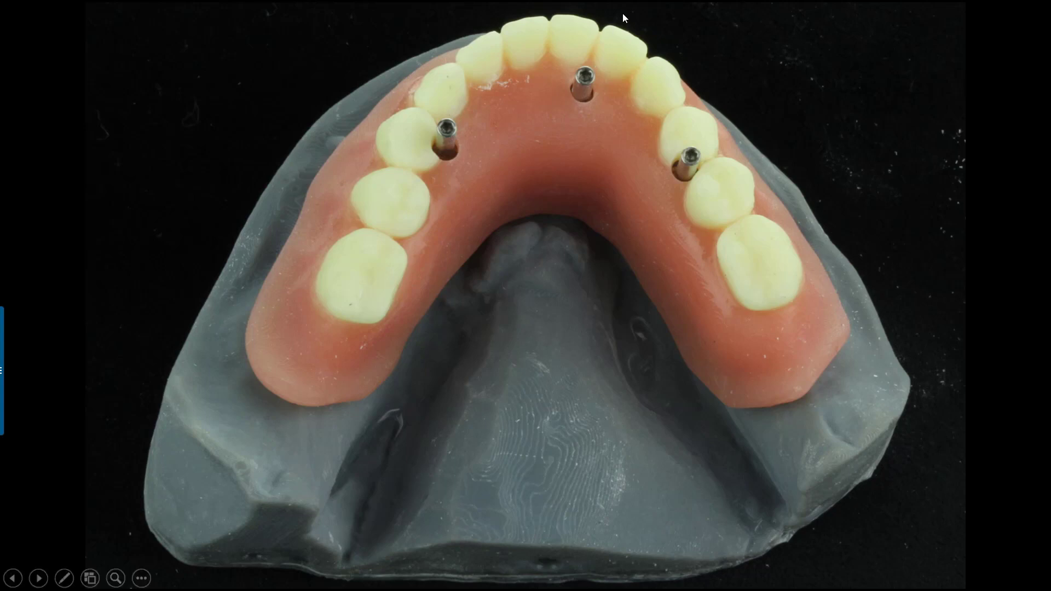
mouse_move(445, 148)
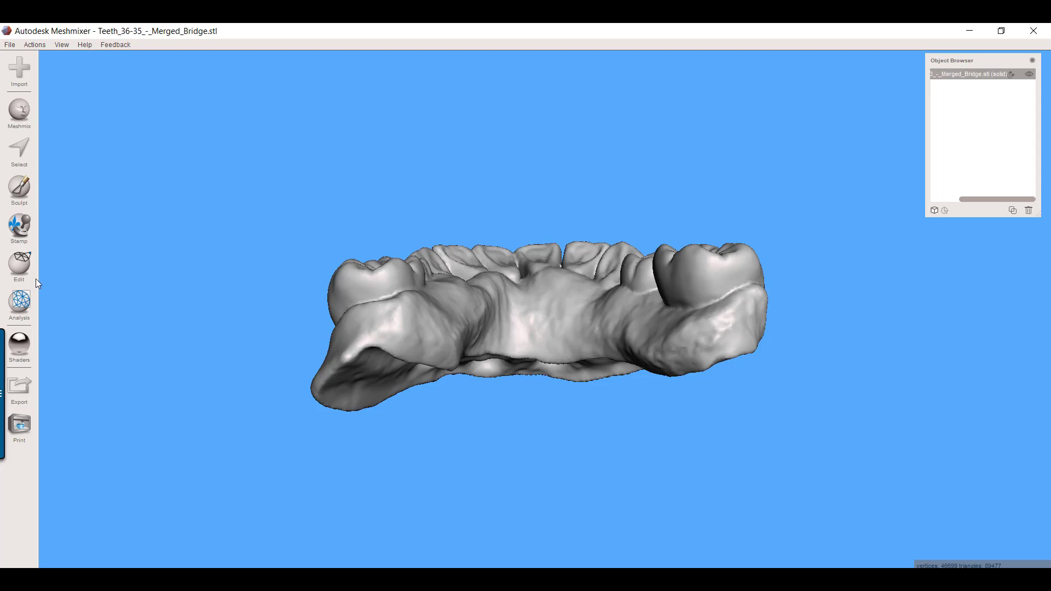
mouse_move(708, 321)
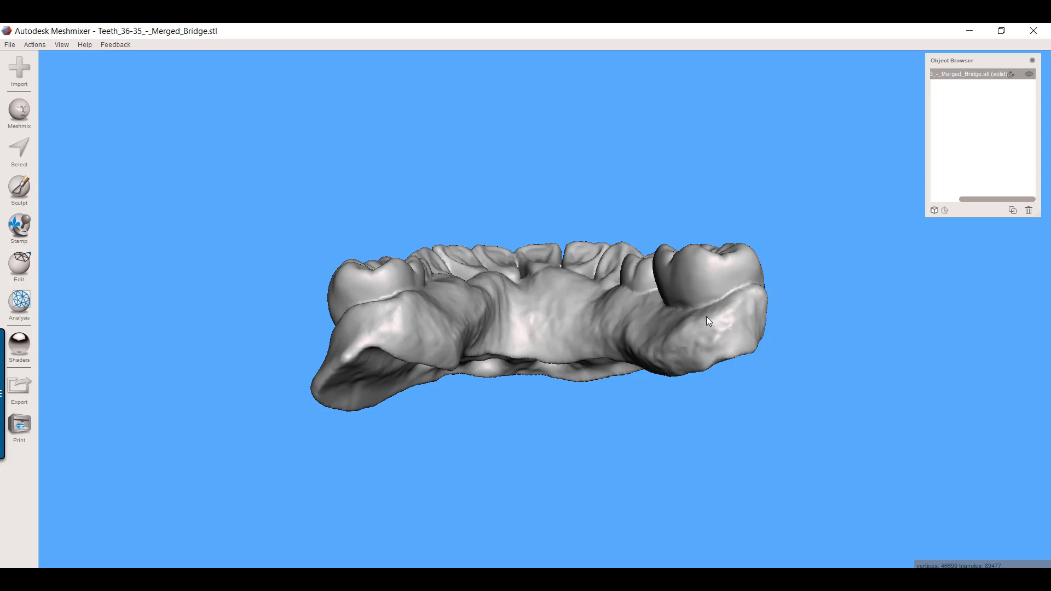
- Duplicate the merged bridge mesh and orbit to view the copy from above
click(19, 265)
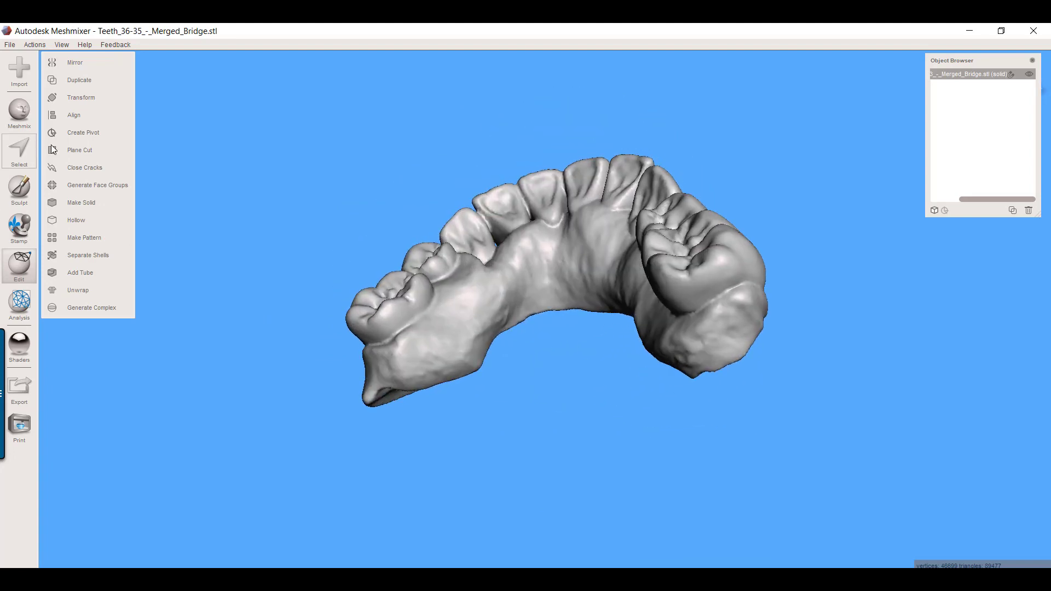
click(79, 80)
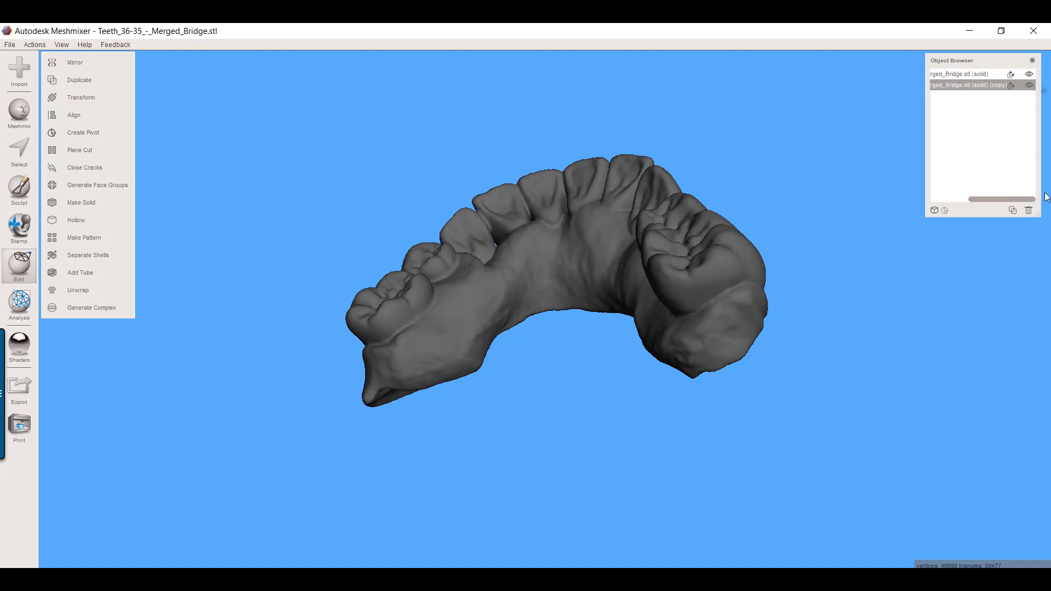
click(554, 310)
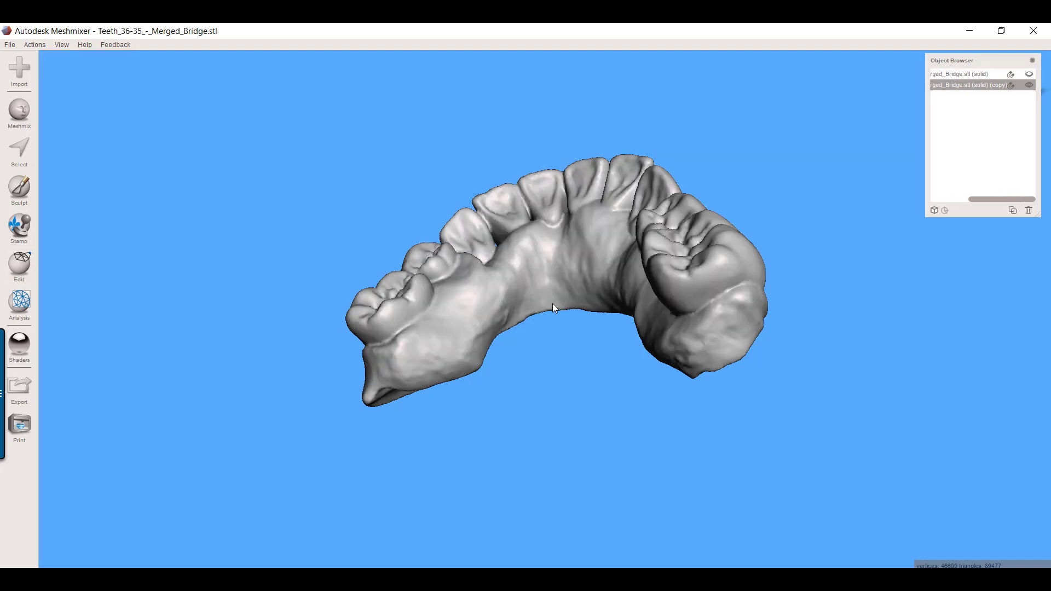
drag(553, 308, 731, 311)
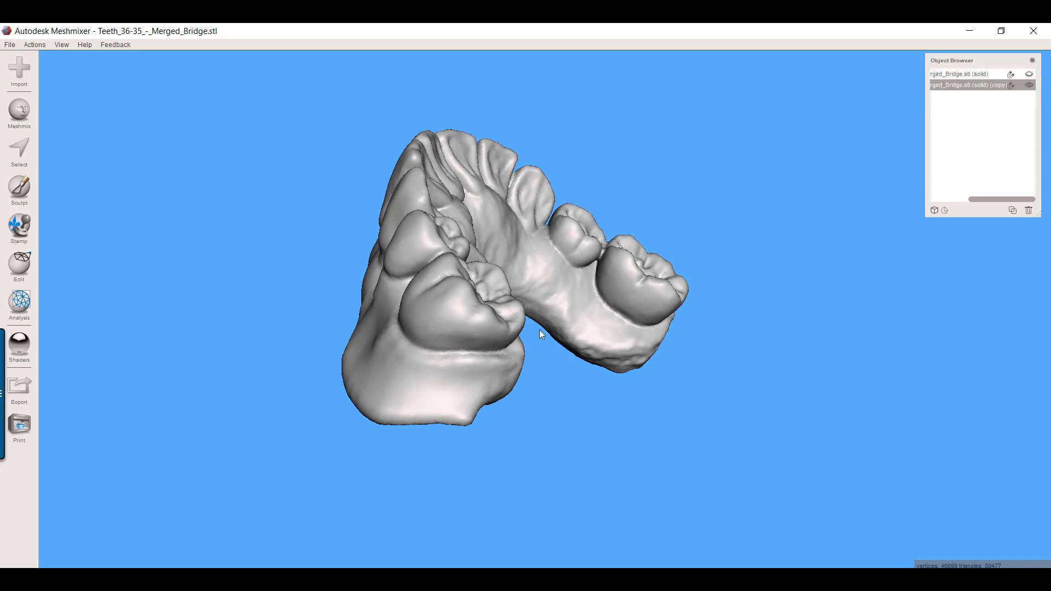
drag(541, 335, 322, 379)
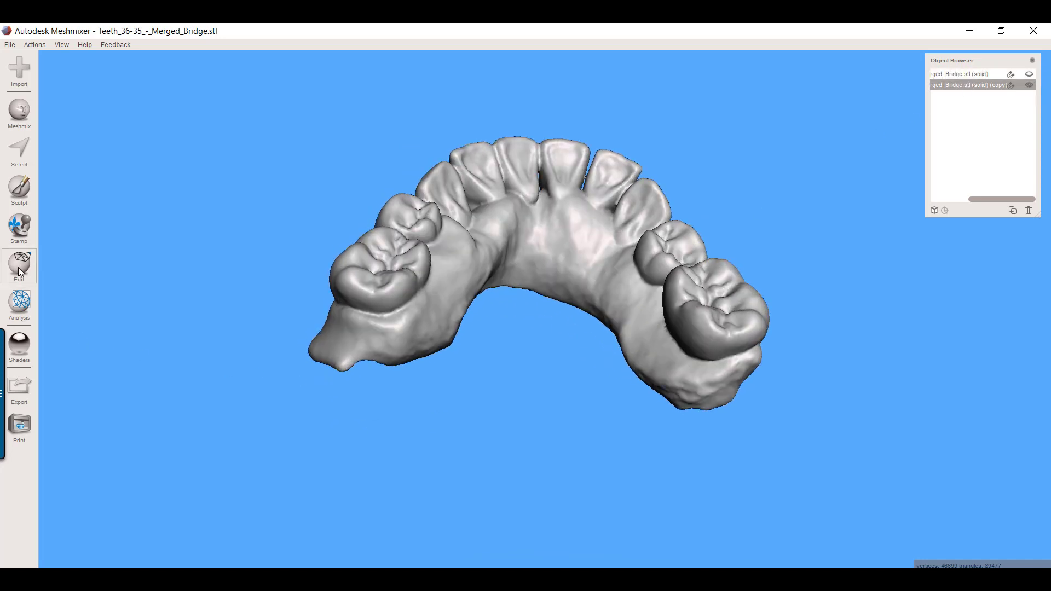
- Hollow the copied bridge with a 0.5 mm offset distance and accept it
click(18, 265)
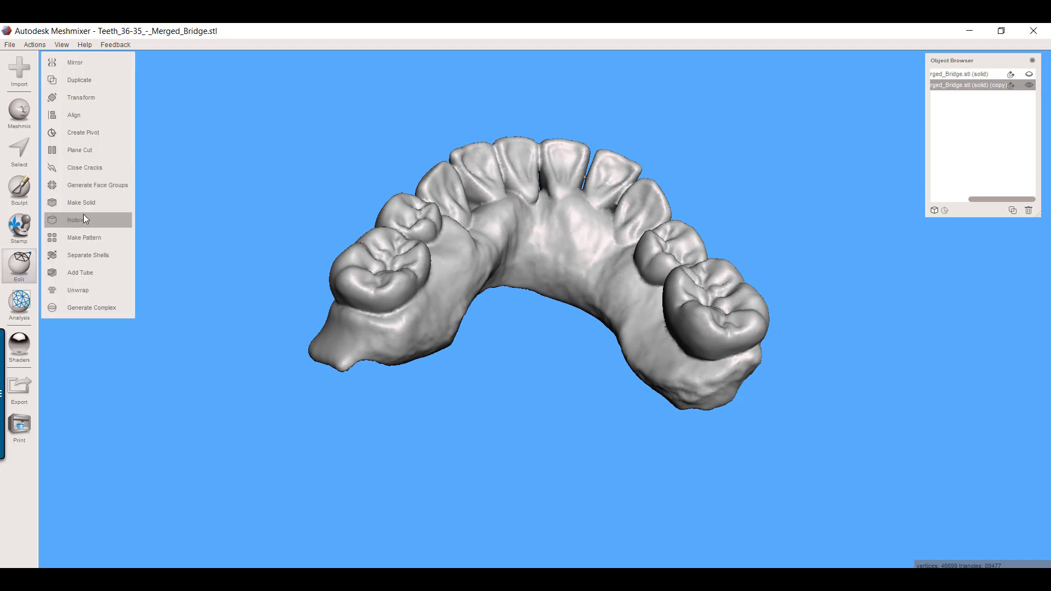
click(75, 221)
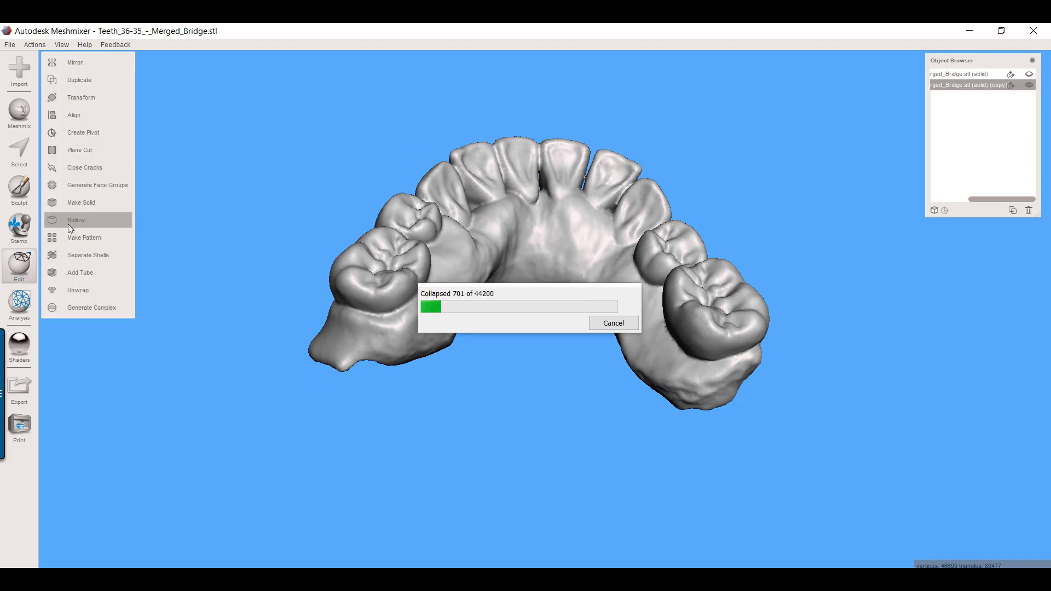
click(76, 220)
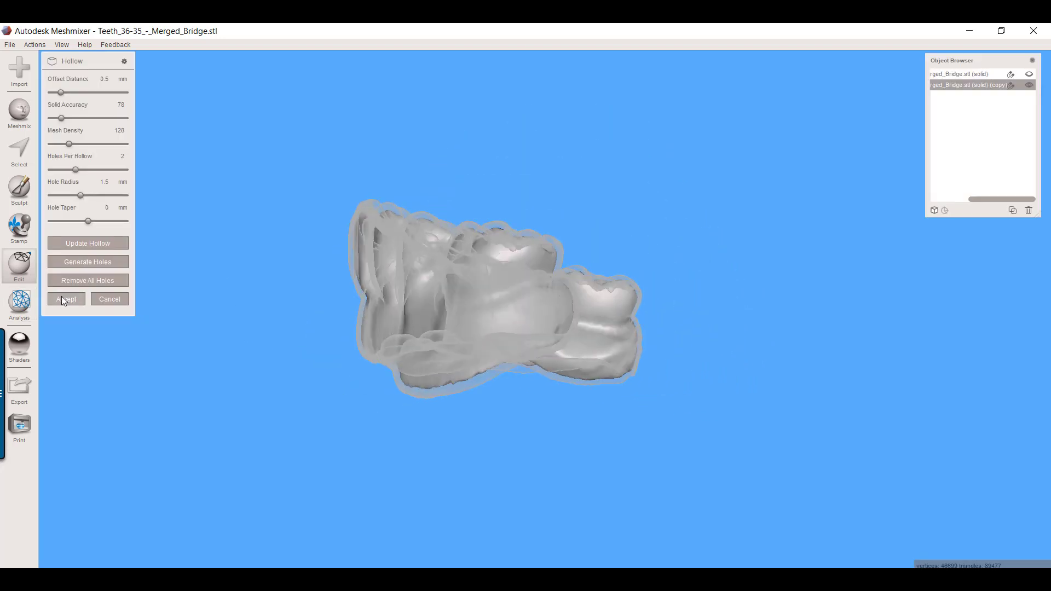
click(66, 299)
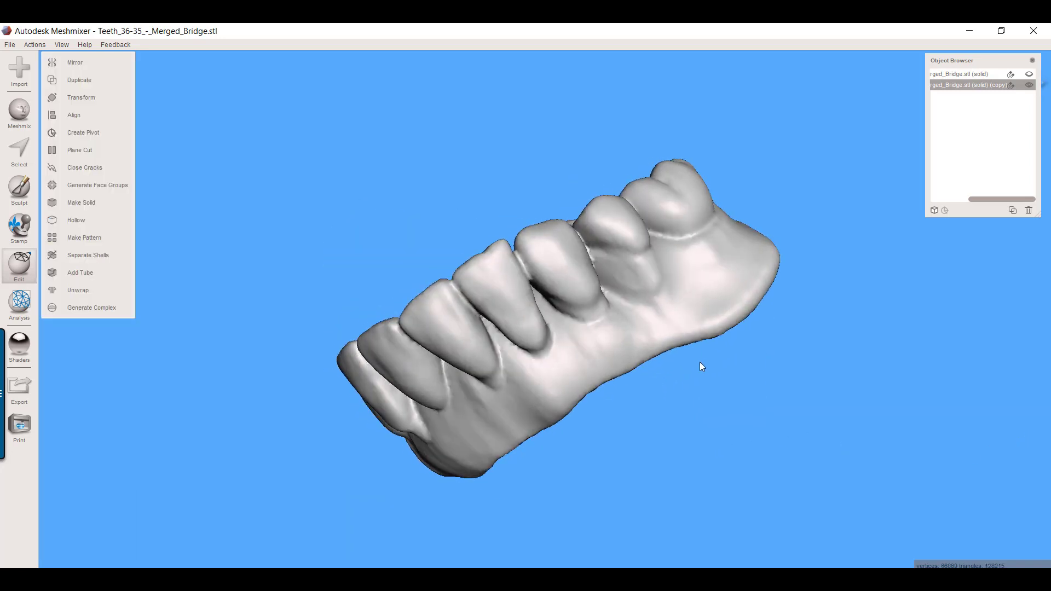
- Select every face of the hollow bridge copy and flip its normals
drag(702, 367, 787, 335)
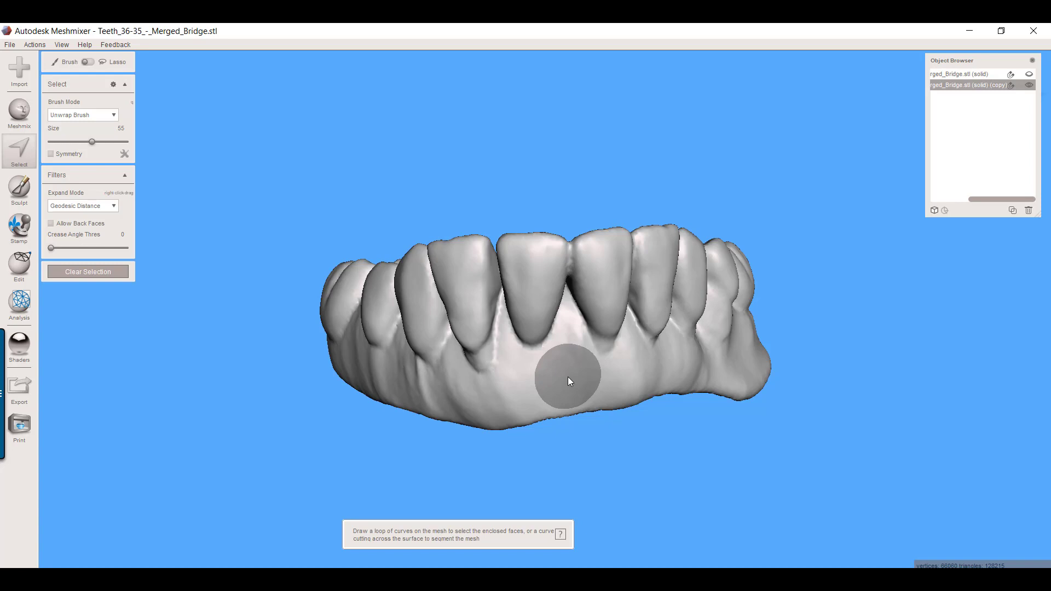
mouse_move(572, 372)
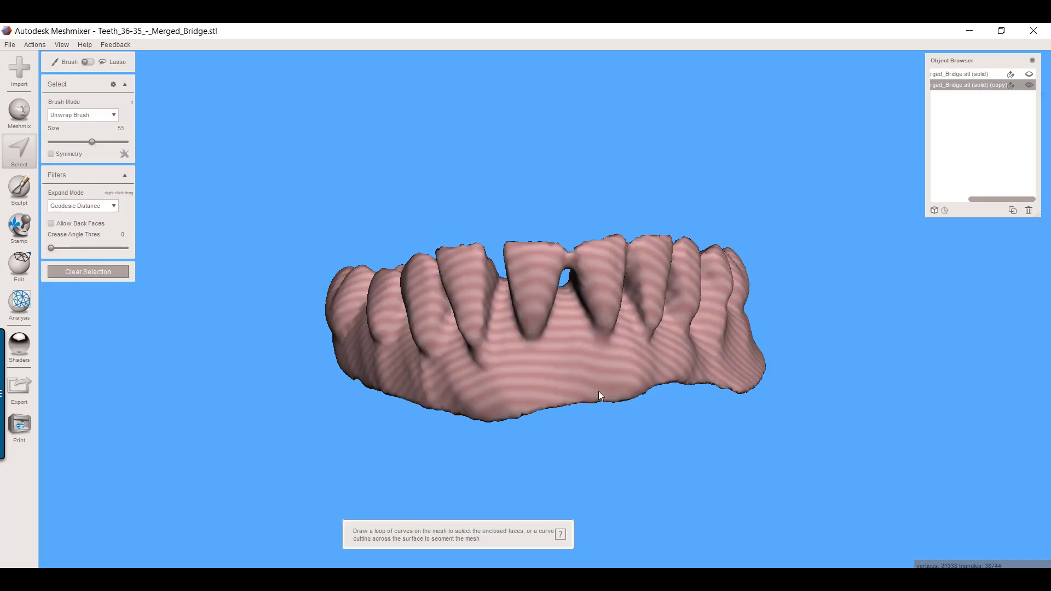
drag(433, 164, 679, 535)
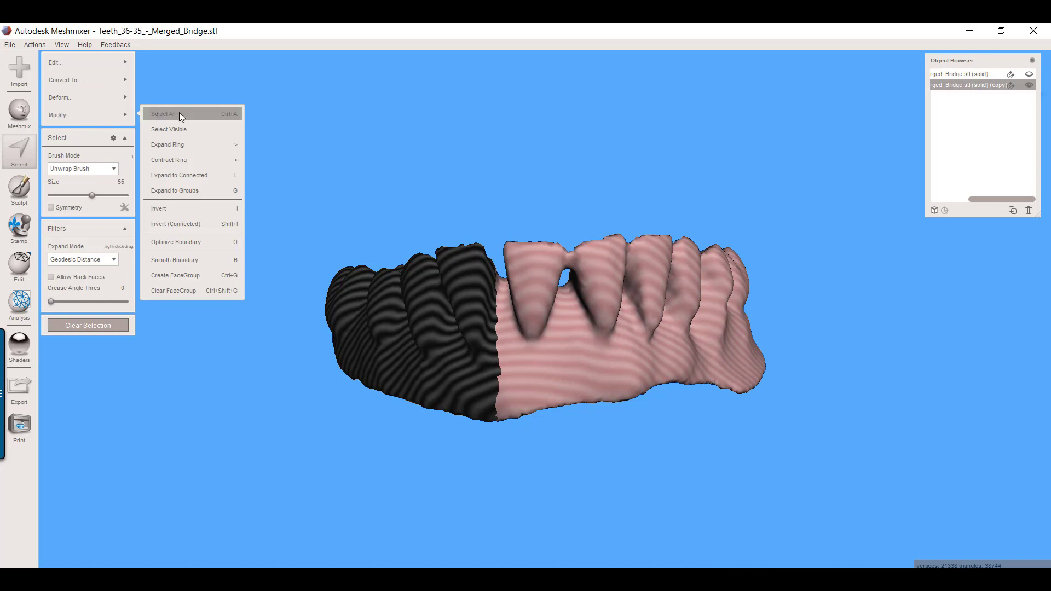
click(166, 113)
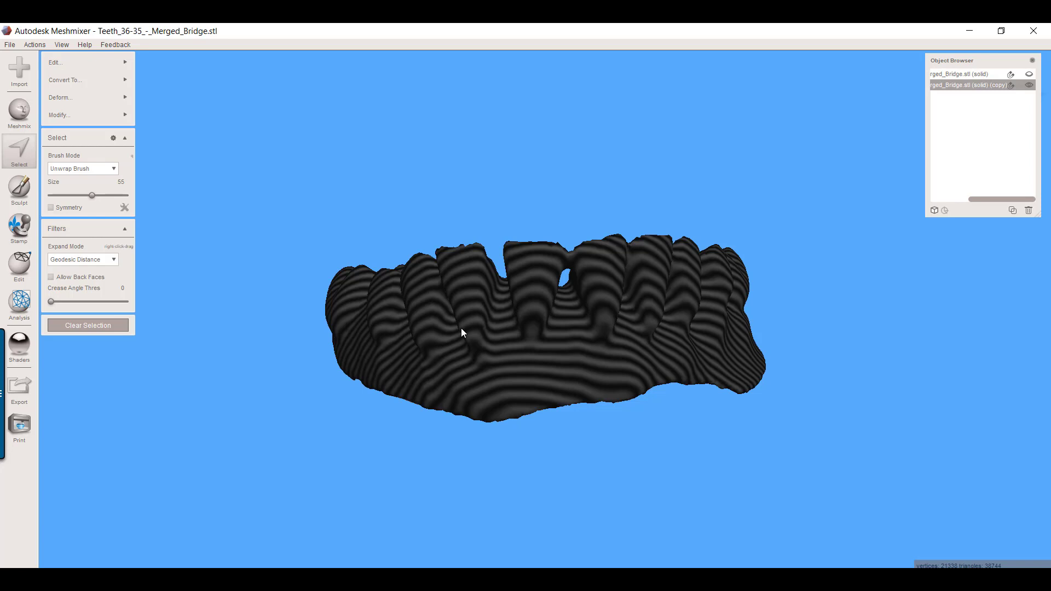
mouse_move(208, 220)
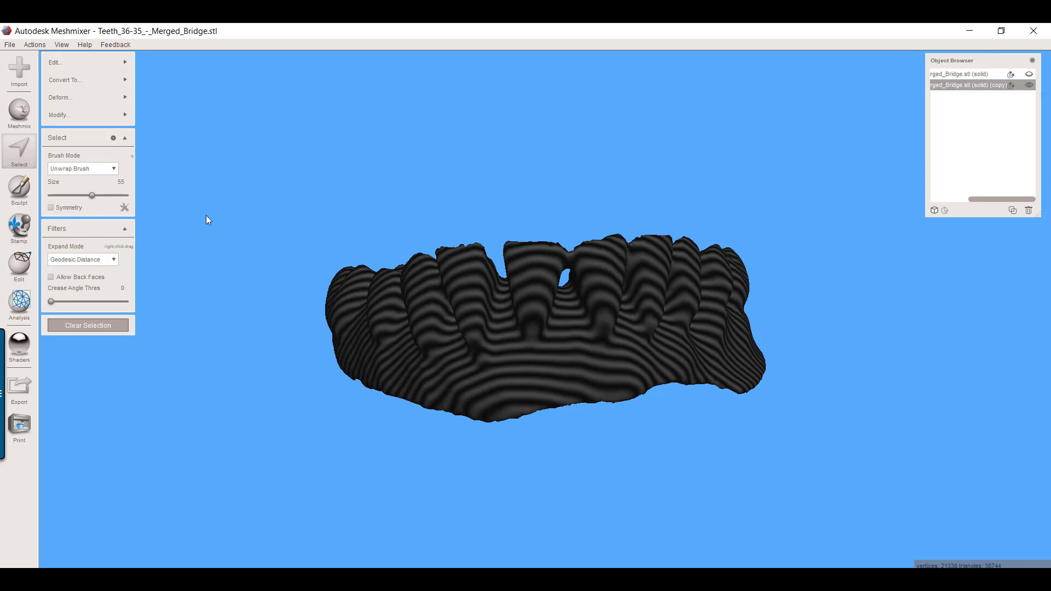
click(56, 61)
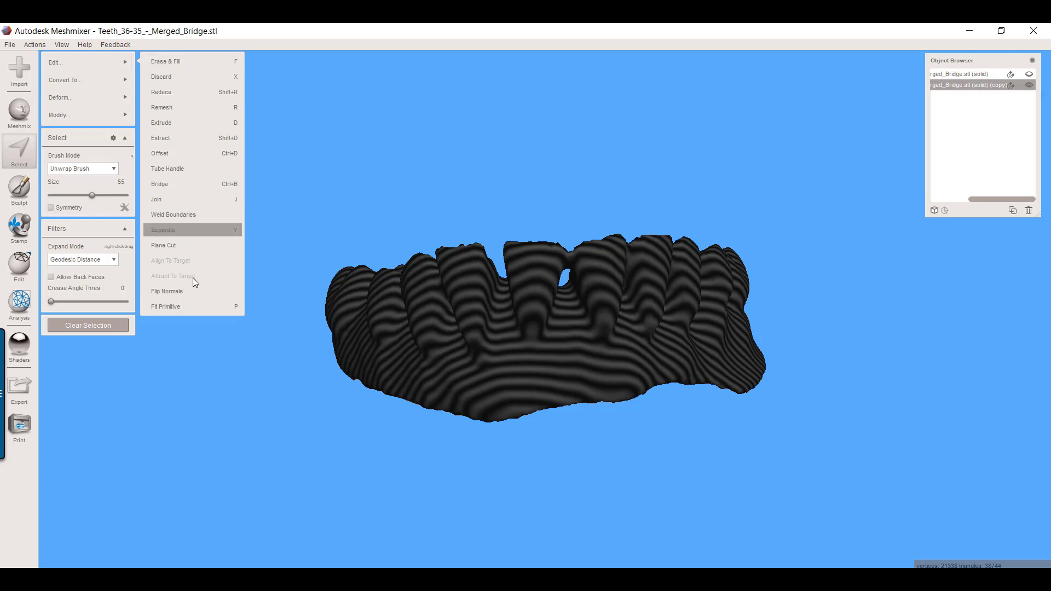
mouse_move(188, 295)
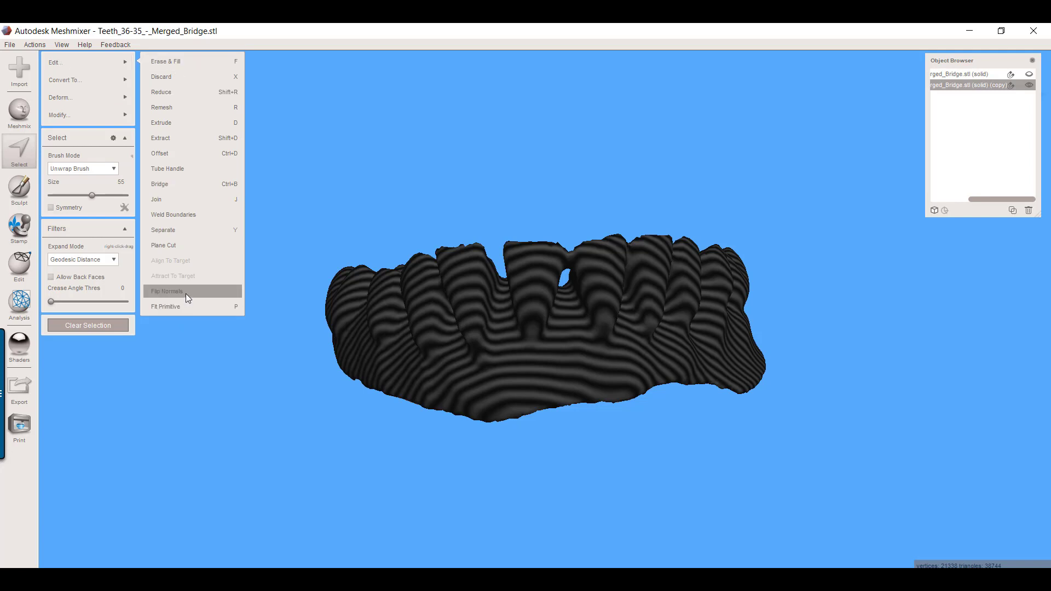
click(167, 292)
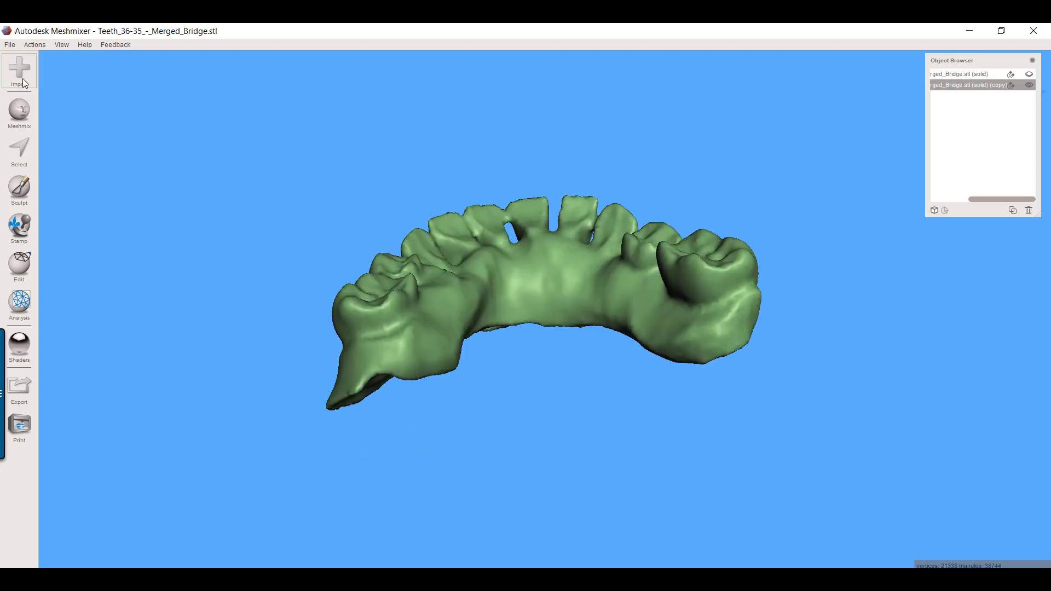
- Append the 'Trilor Arch Bar 3.5 mm' mesh into the scene via a 'trilor' search
click(19, 70)
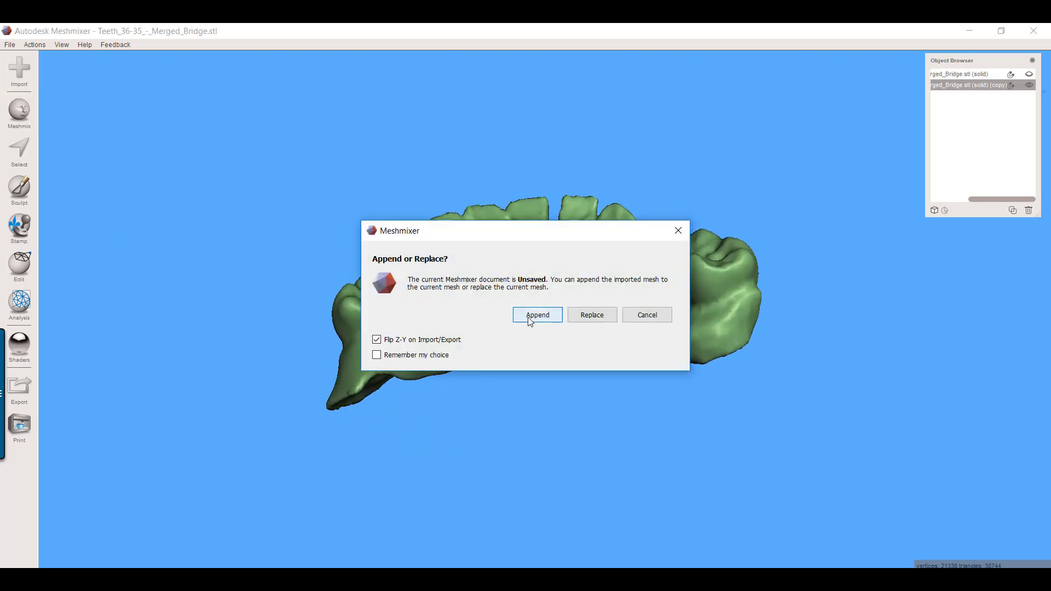
click(537, 315)
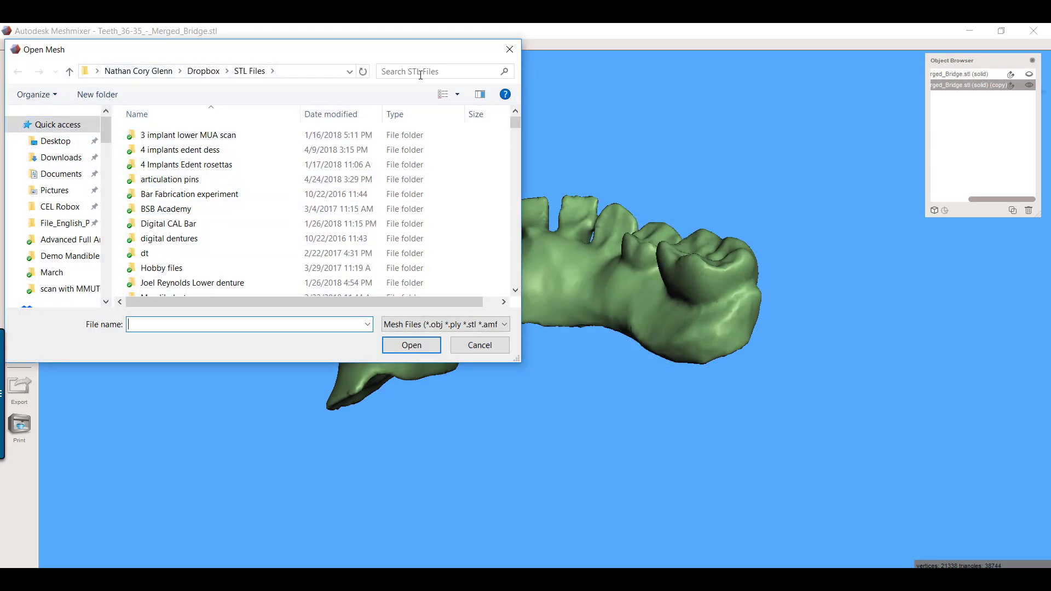
click(437, 71)
text(trilor)
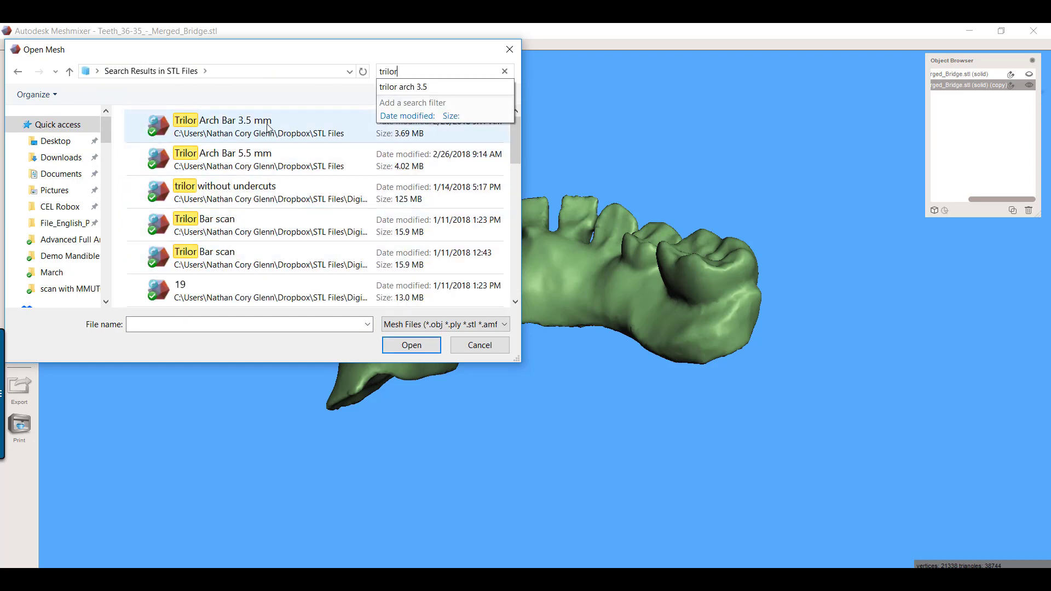
click(245, 127)
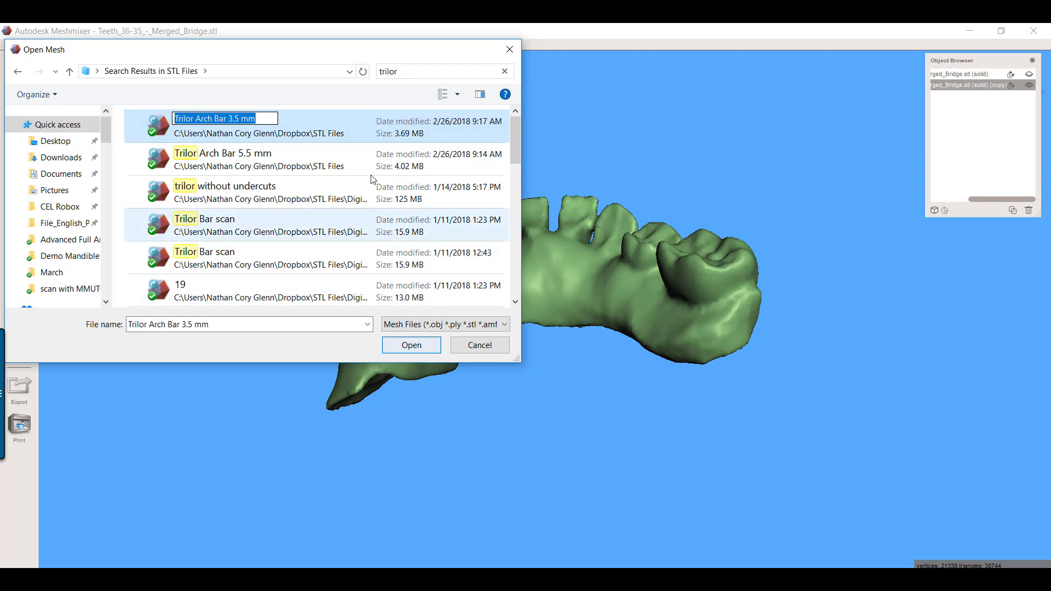
click(412, 345)
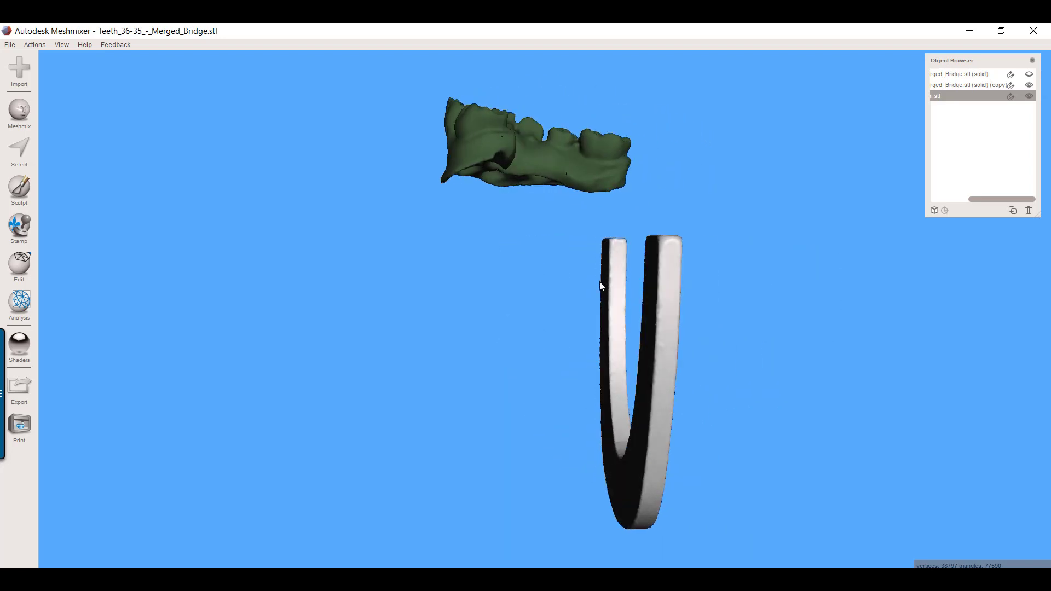
- Move and rotate the arch bar under the bridge to line up with the teeth
click(19, 263)
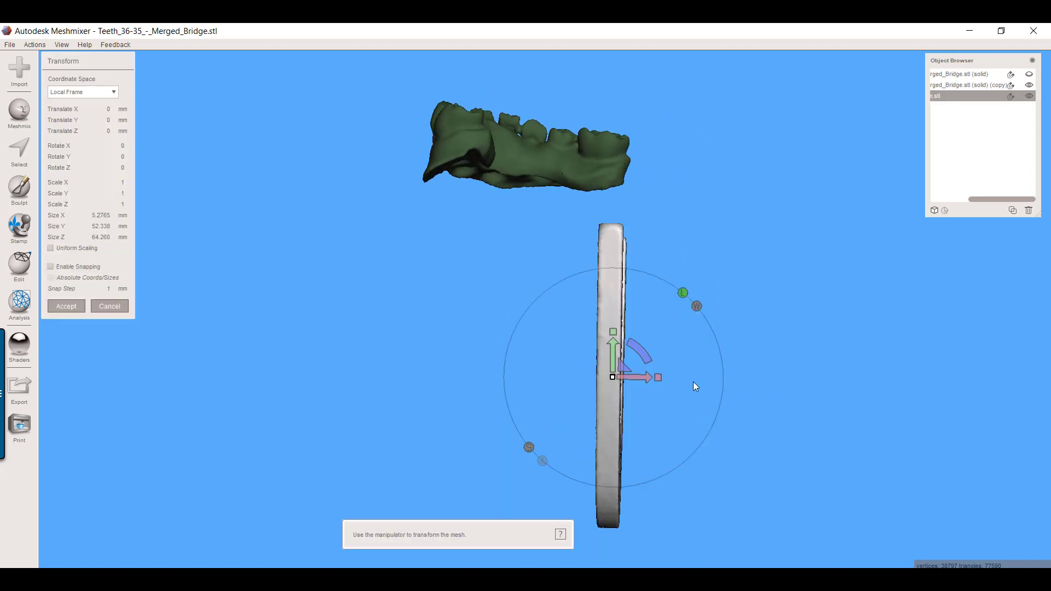
drag(644, 341, 647, 427)
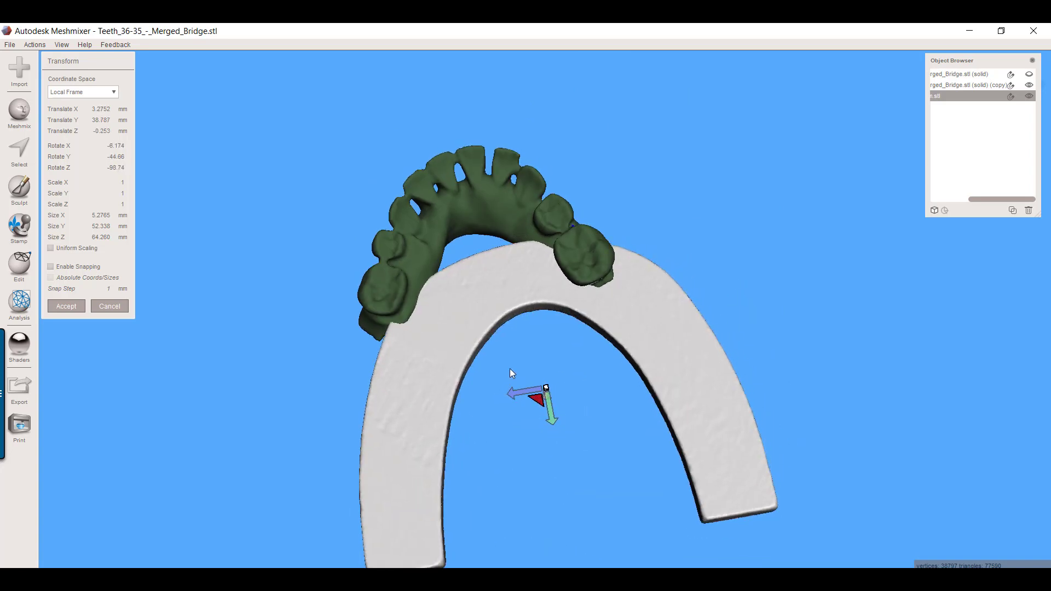
drag(546, 389, 479, 329)
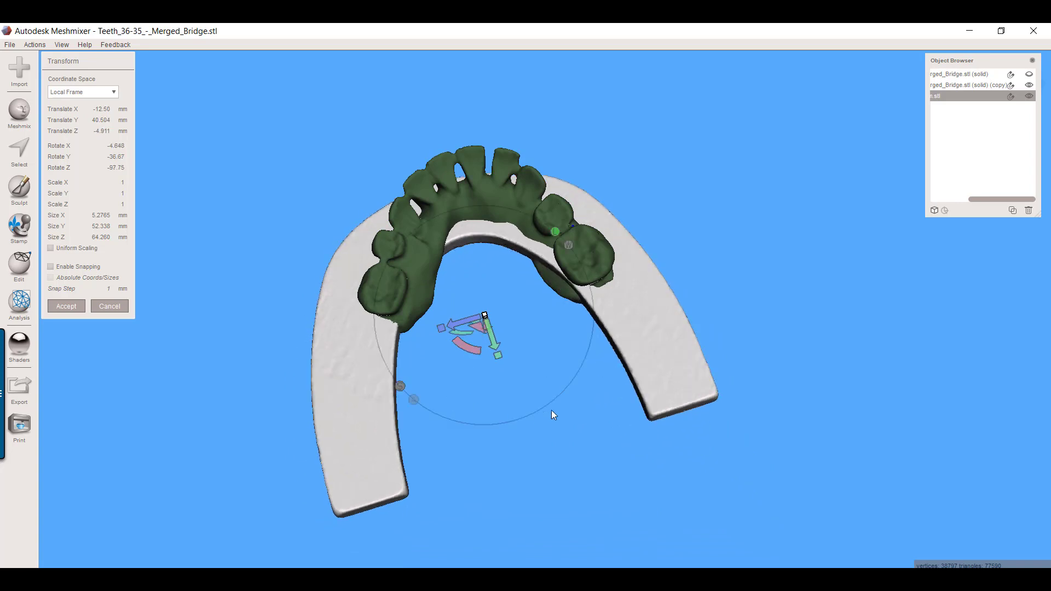
drag(553, 414, 830, 442)
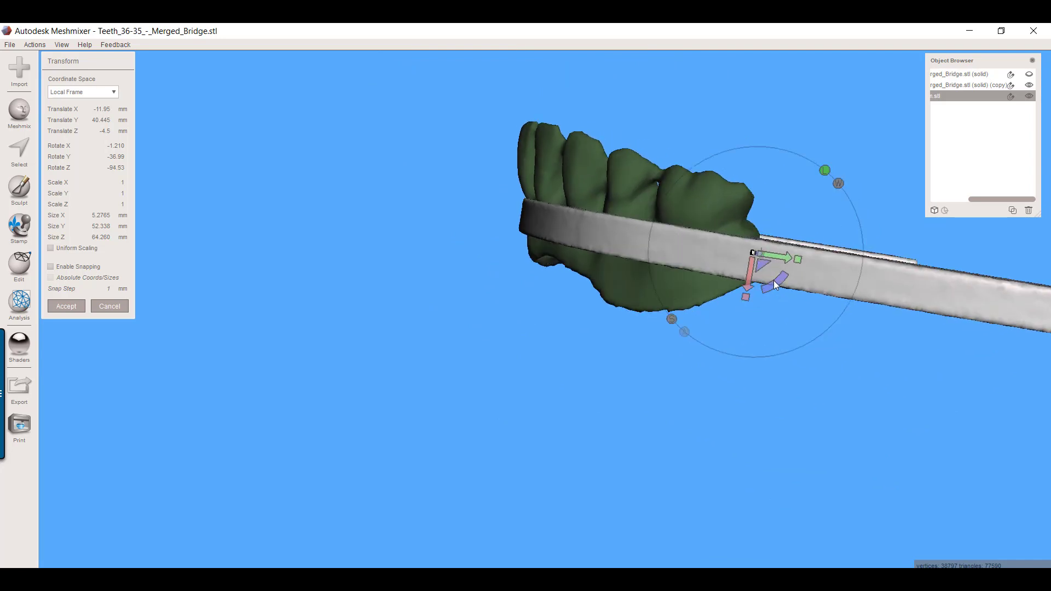
- Refine the bar's tilt and depth so it runs through the teeth along the arch
drag(774, 285, 745, 342)
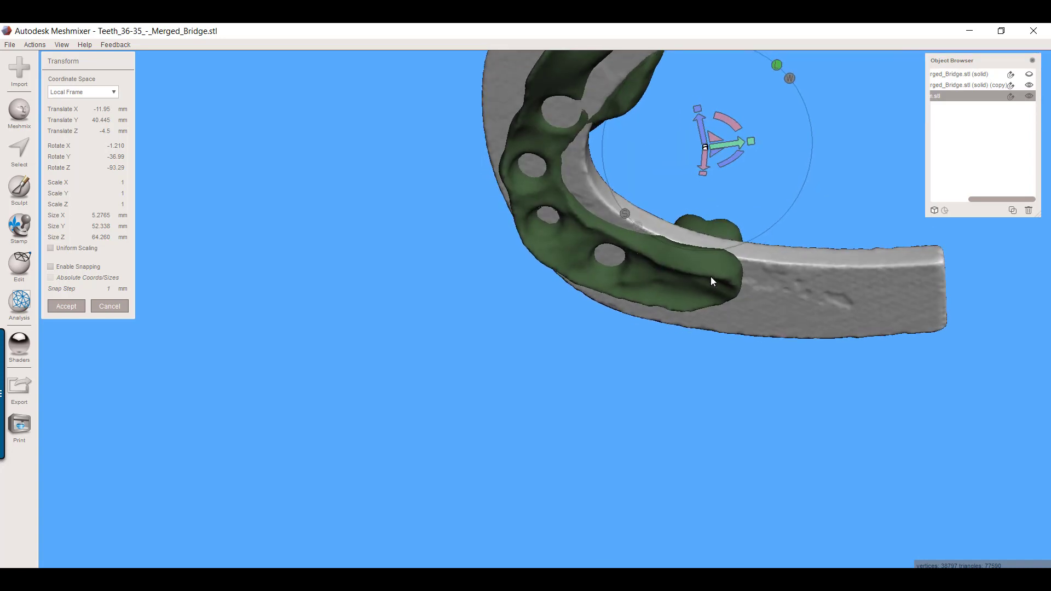
drag(713, 281, 763, 270)
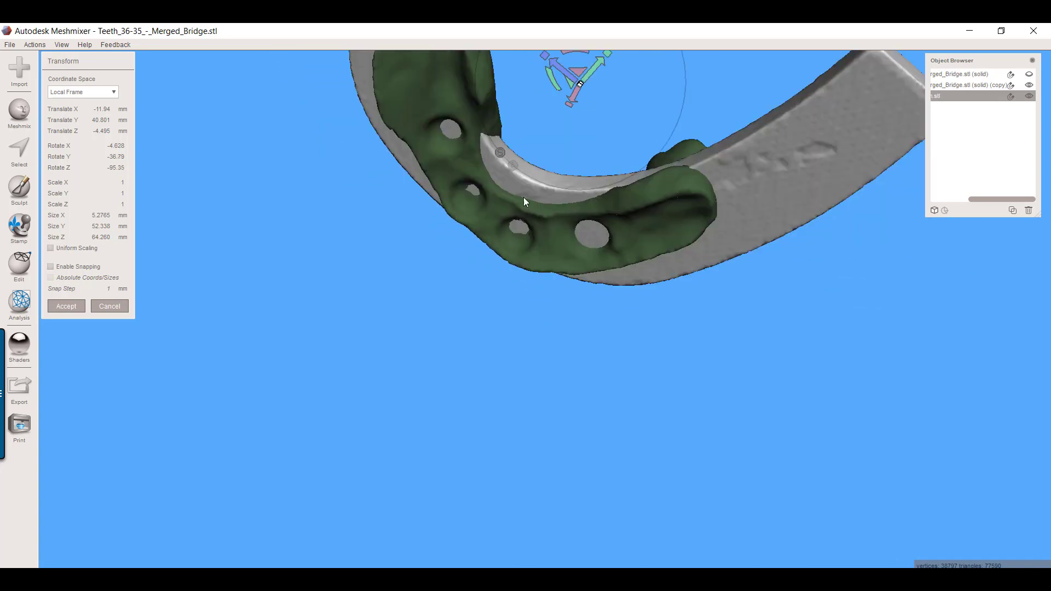
drag(526, 203, 701, 240)
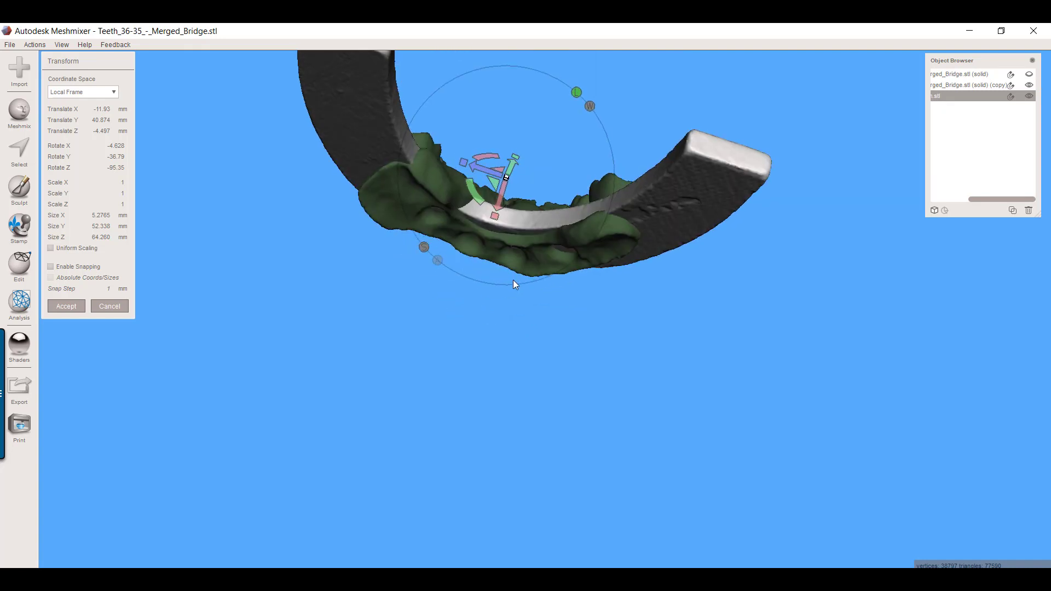
drag(513, 285, 552, 377)
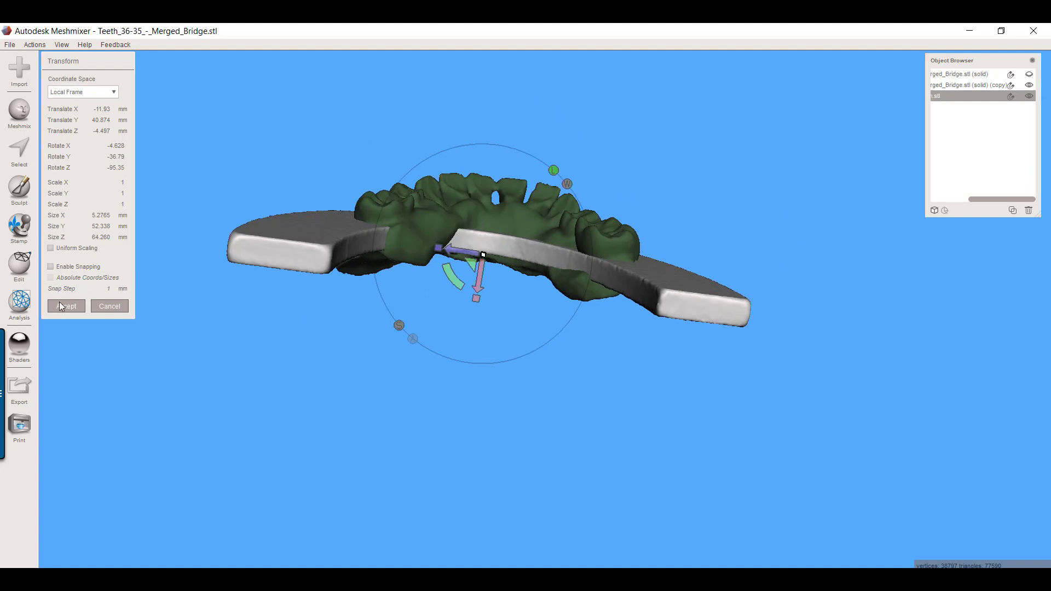
- Accept the arch bar's placement and show the Edit operations list
click(66, 306)
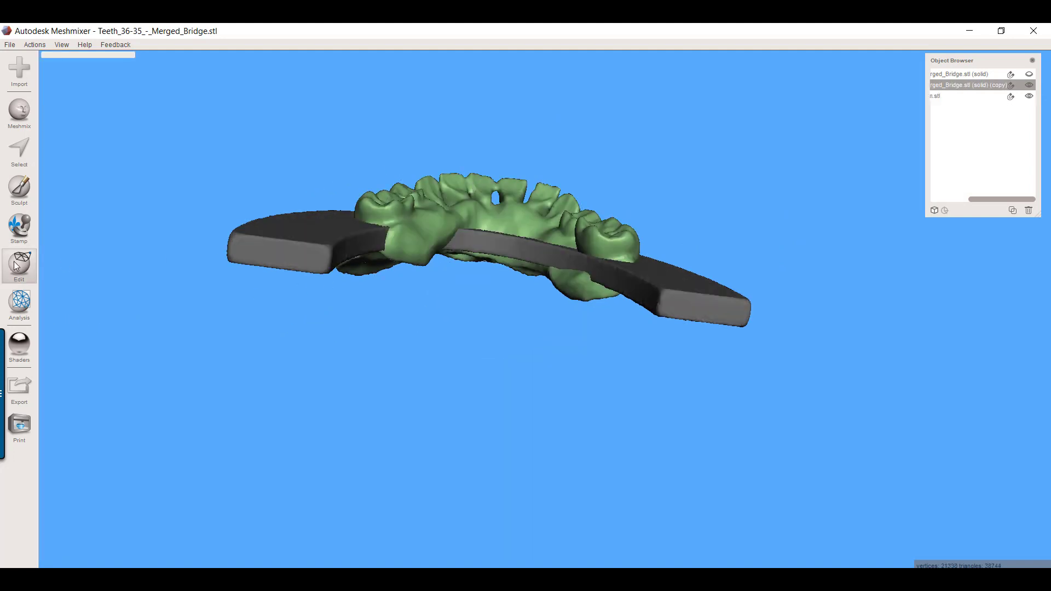
click(19, 265)
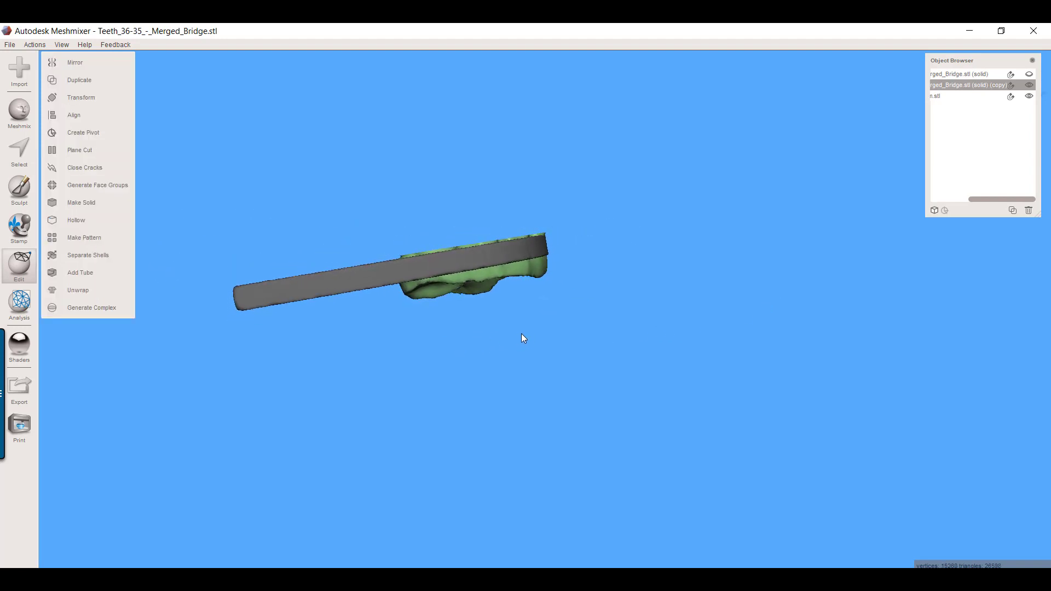
drag(523, 339, 687, 318)
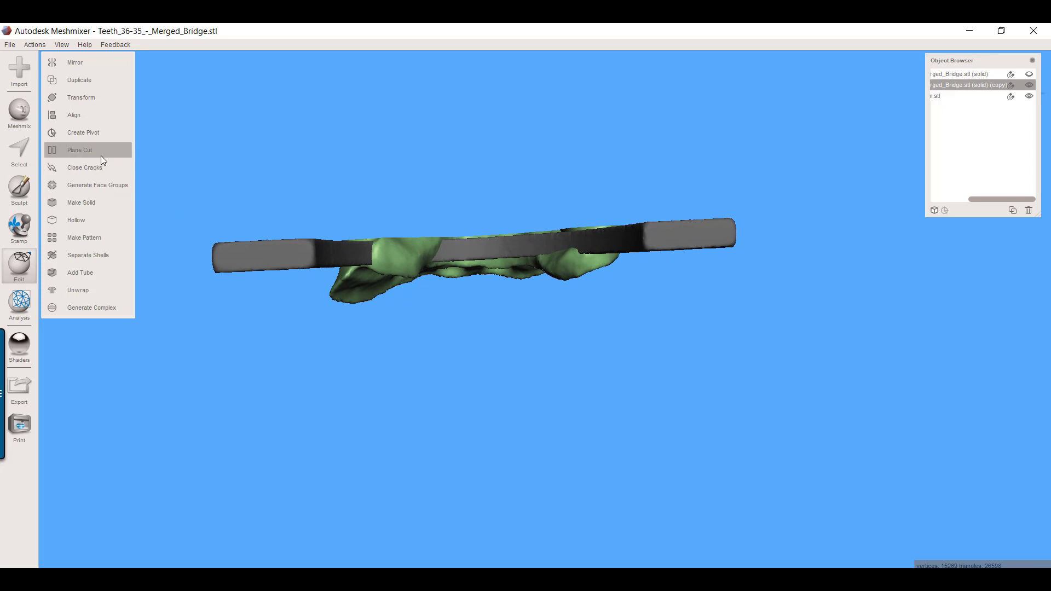
click(78, 150)
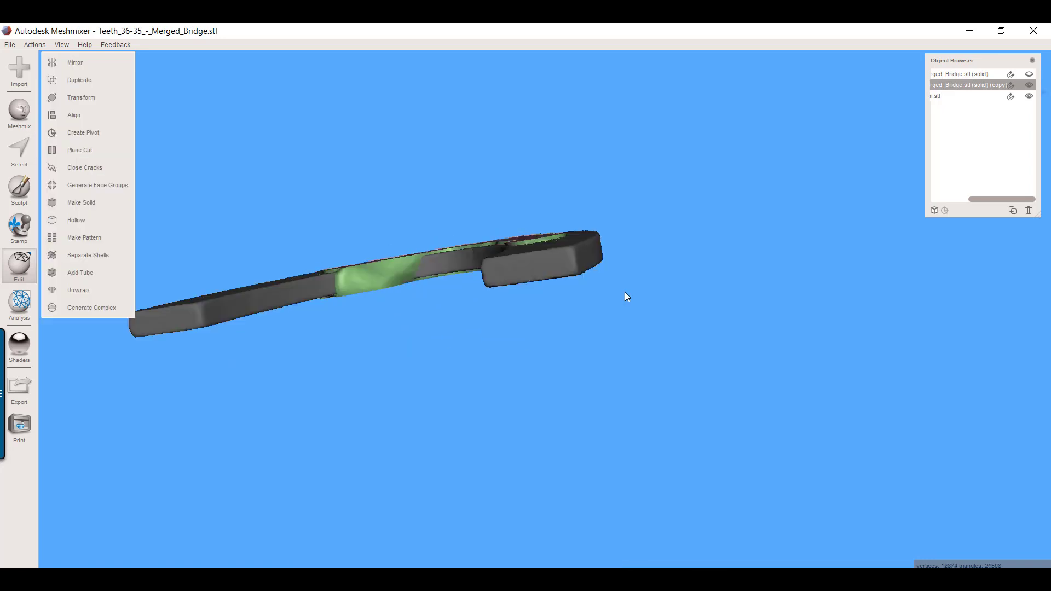
- Orbit to a top view of the bridge copy overlapping the arch bar
drag(627, 297, 520, 329)
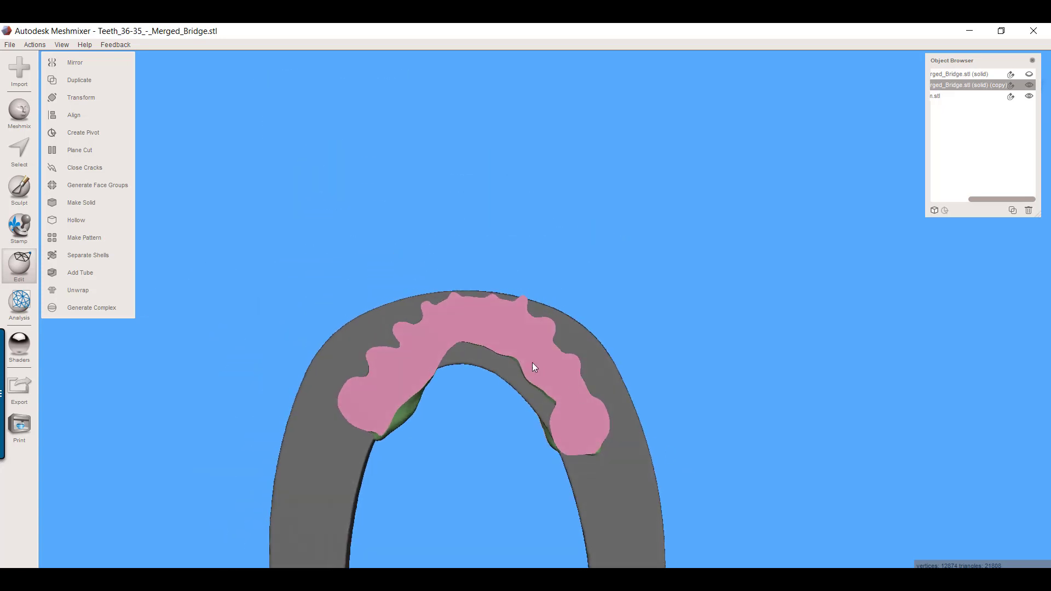
mouse_move(429, 343)
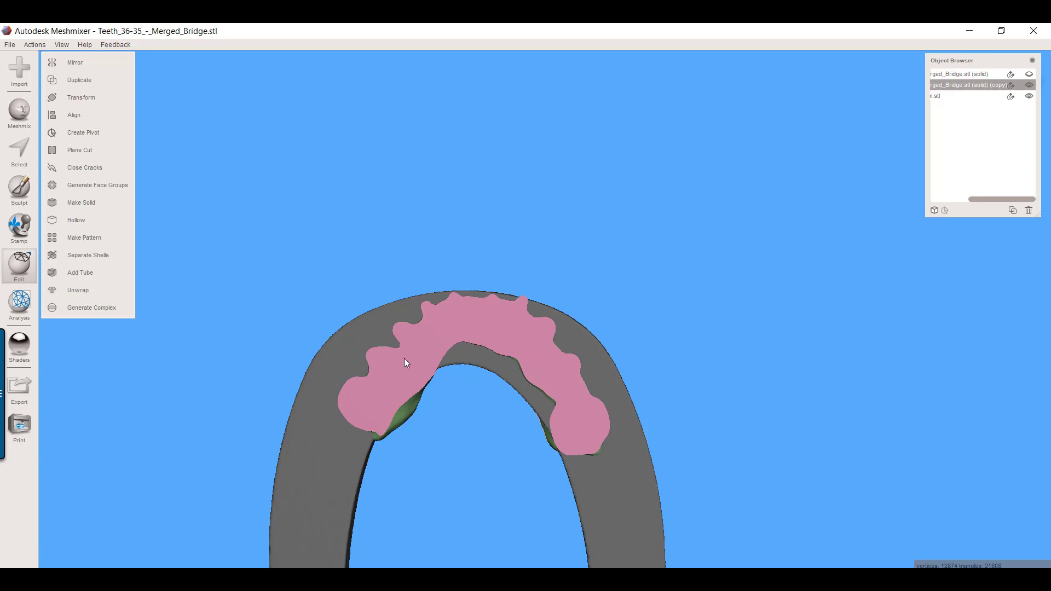
mouse_move(470, 465)
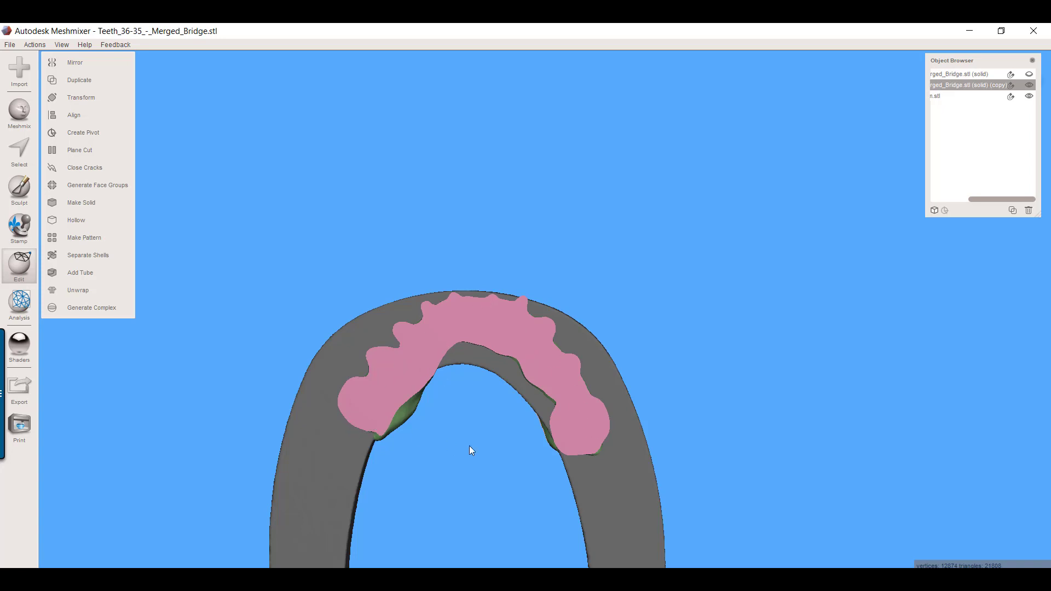
mouse_move(383, 425)
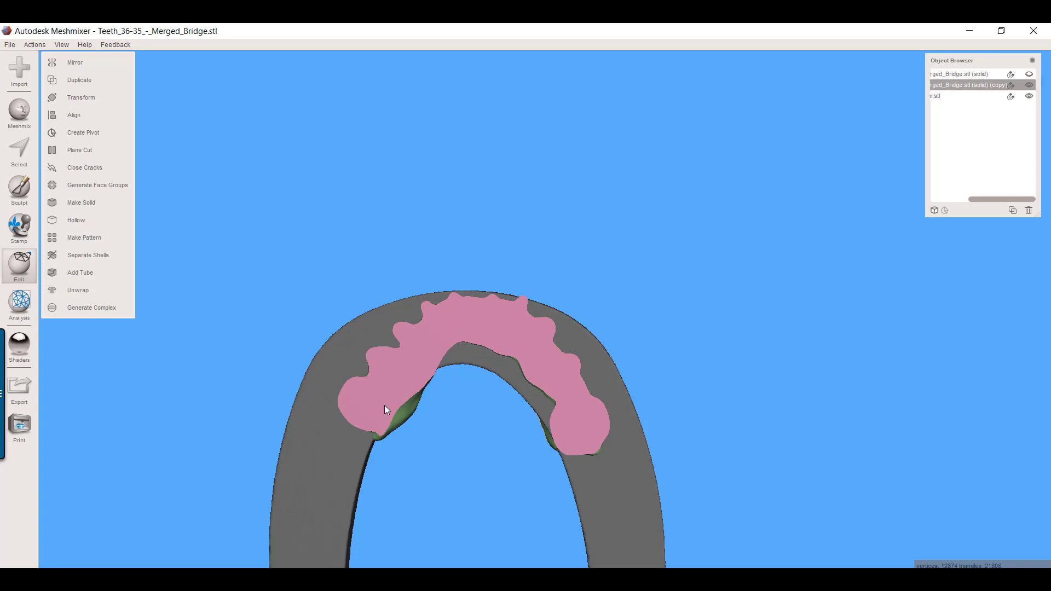
mouse_move(366, 378)
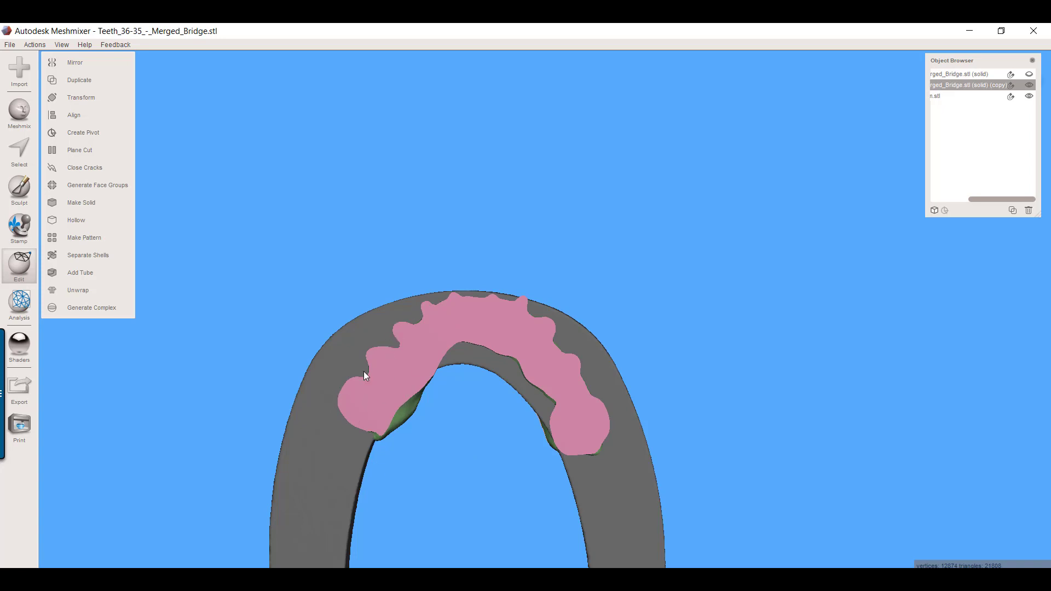
mouse_move(519, 505)
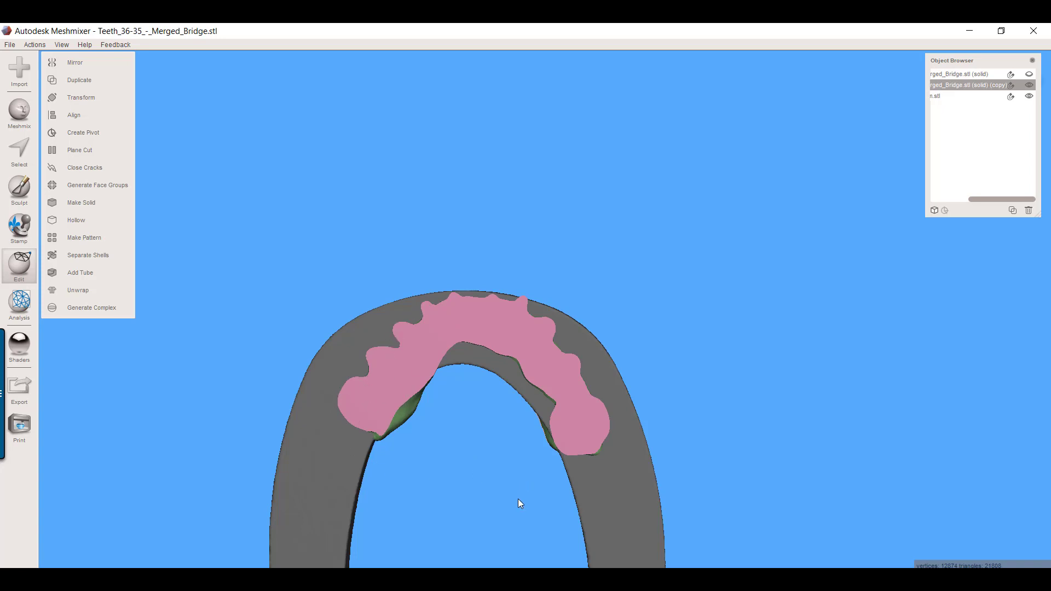
mouse_move(994, 65)
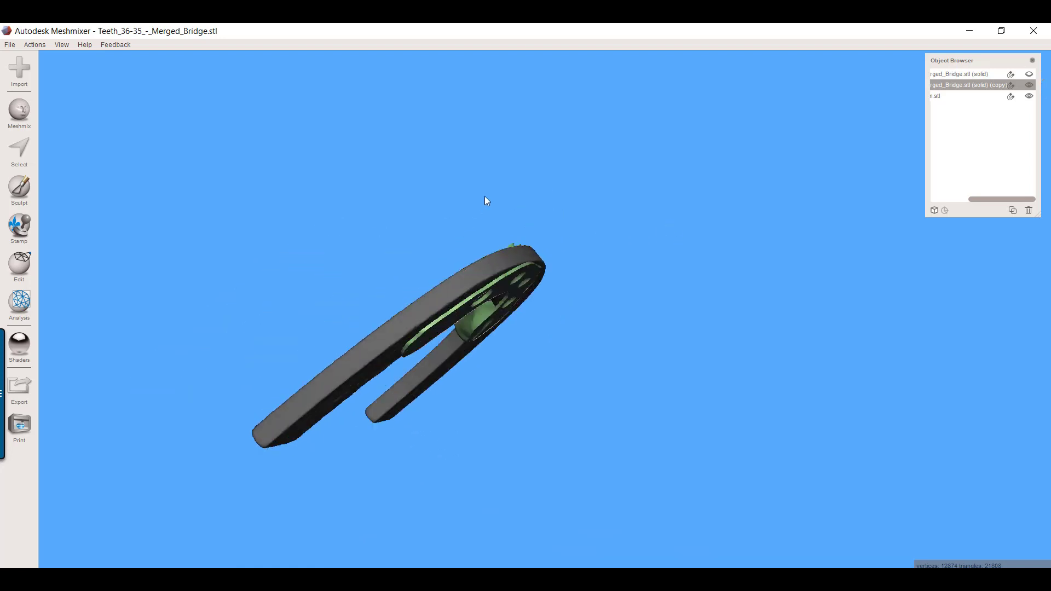
click(1029, 75)
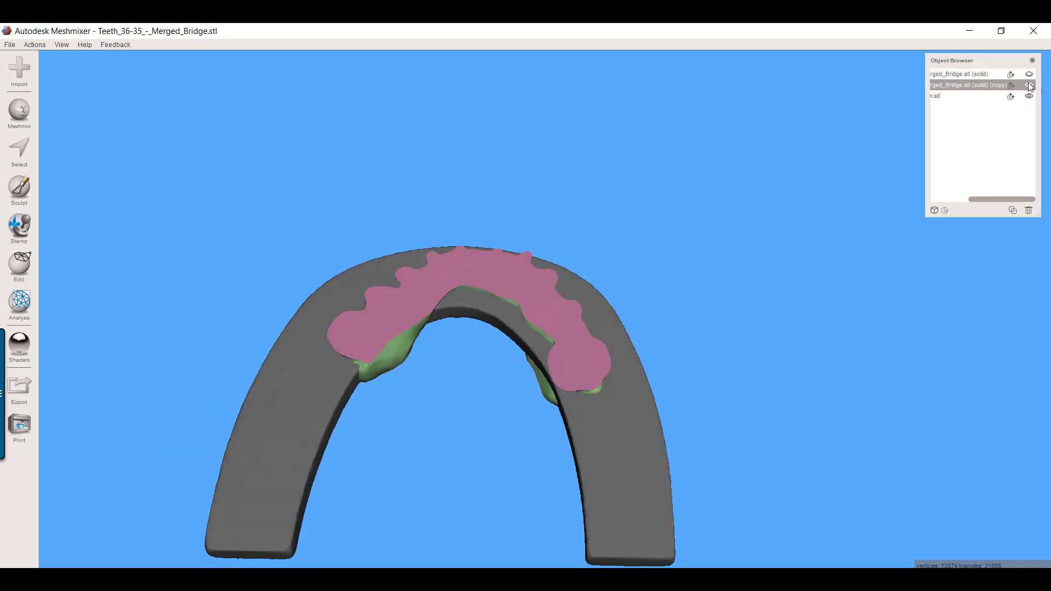
mouse_move(1029, 85)
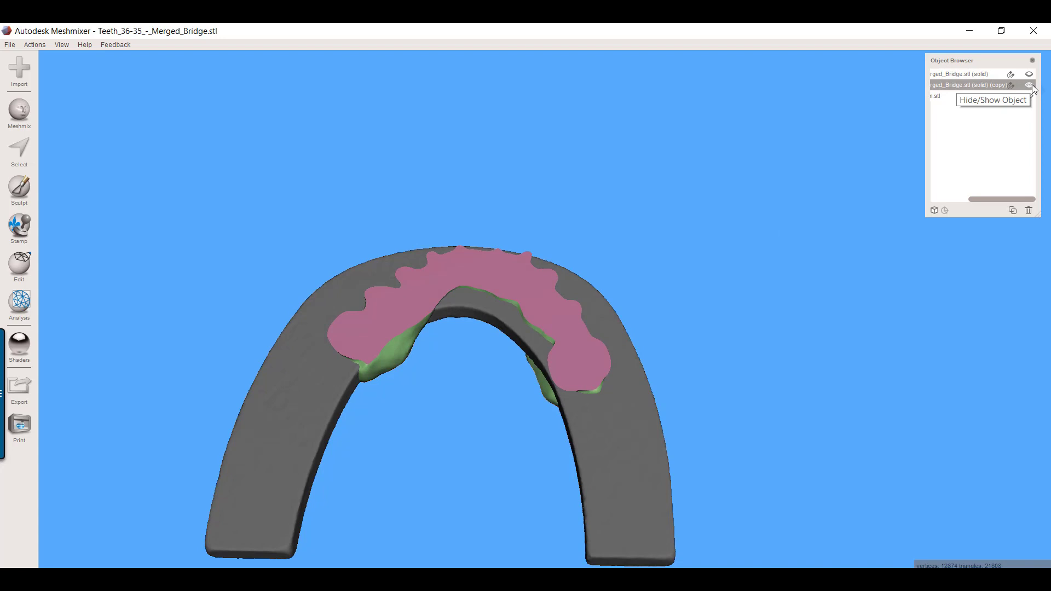
click(1029, 74)
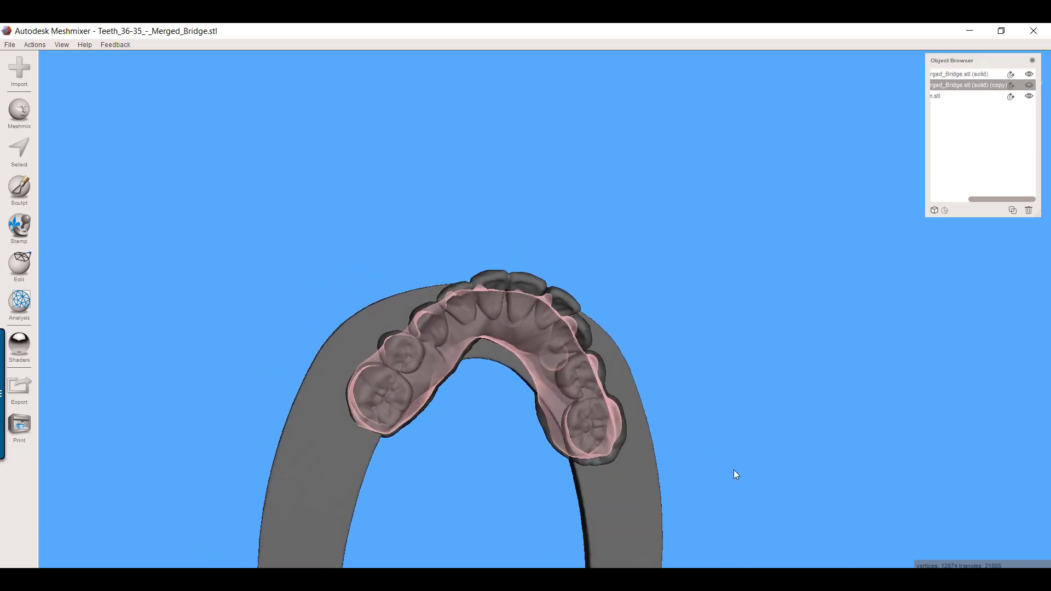
click(1029, 85)
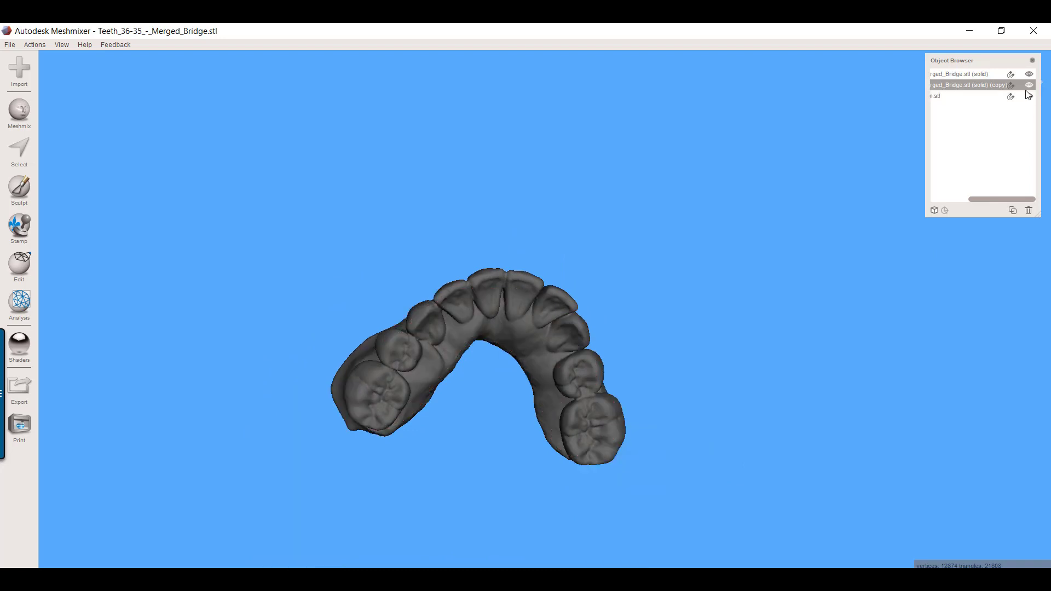
click(1030, 85)
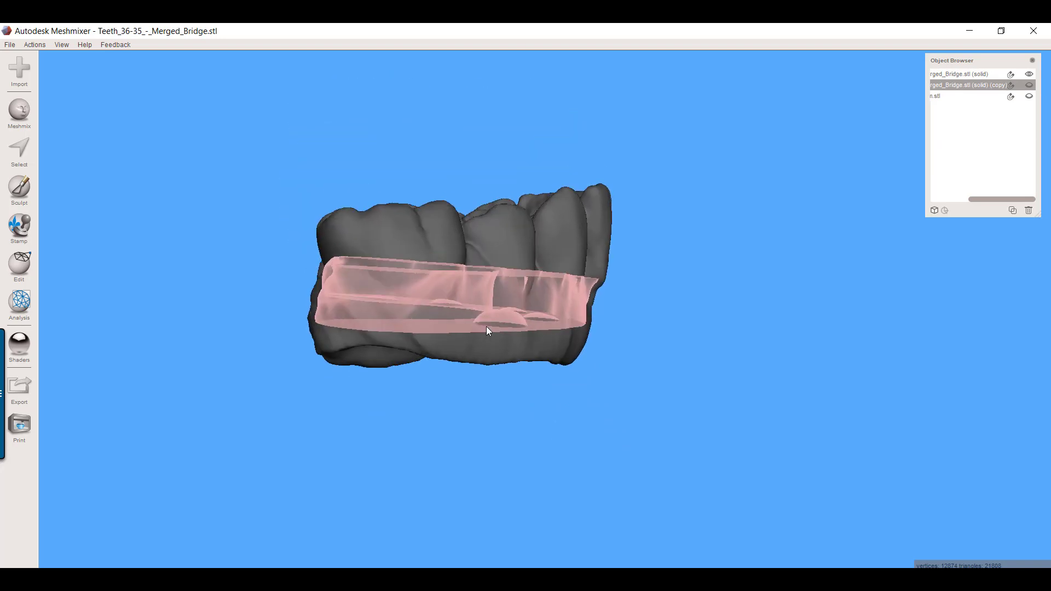
drag(488, 329, 474, 326)
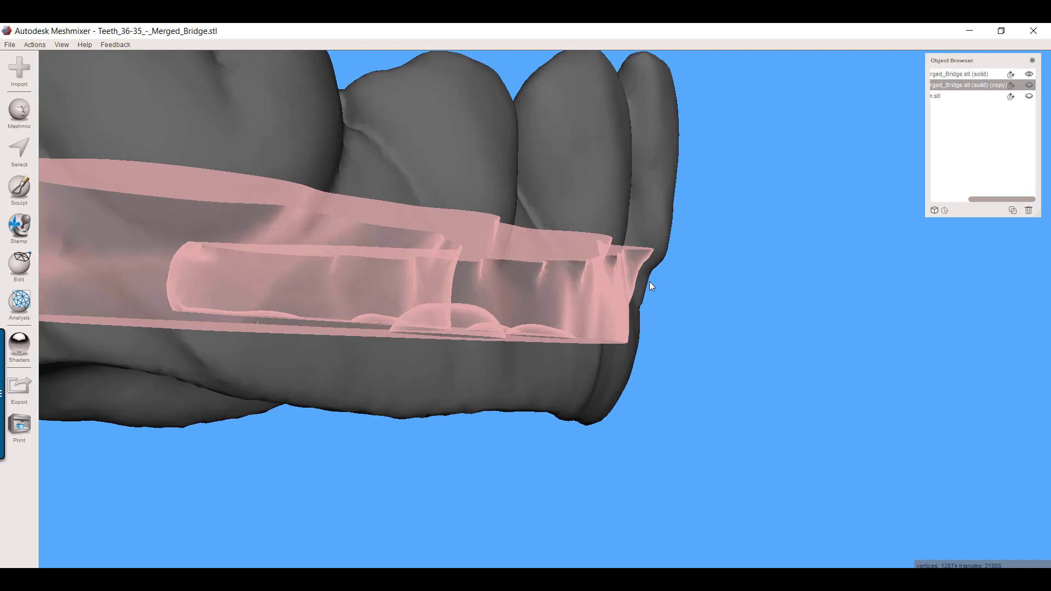
mouse_move(662, 260)
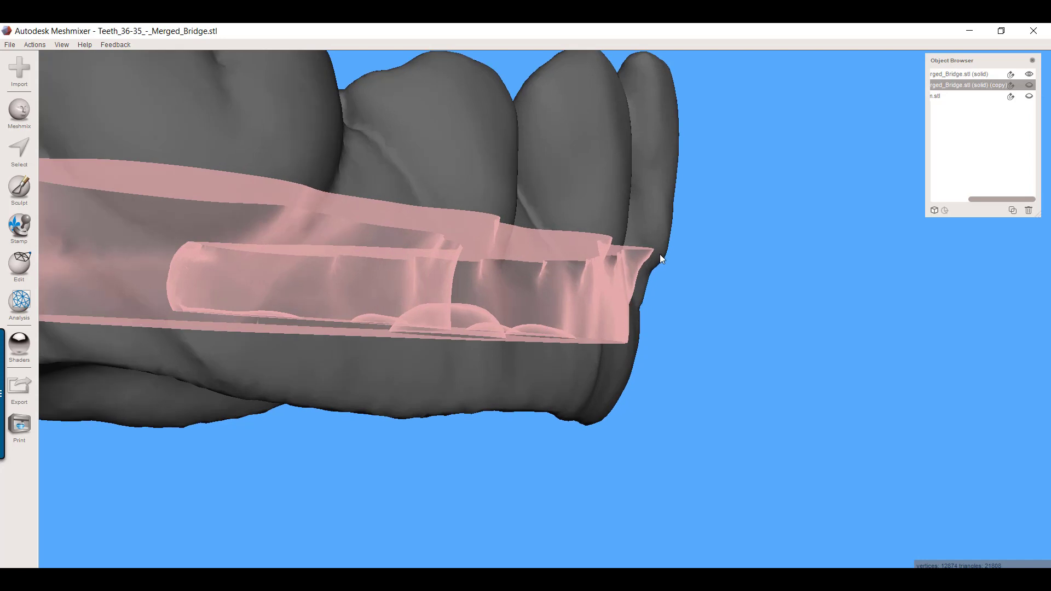
mouse_move(605, 209)
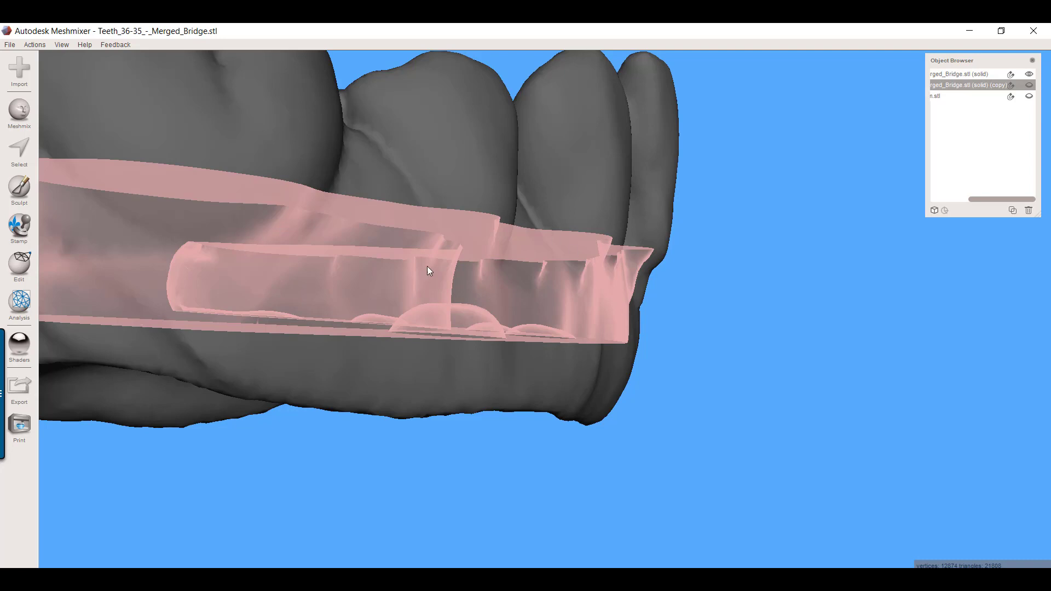
drag(429, 271, 610, 316)
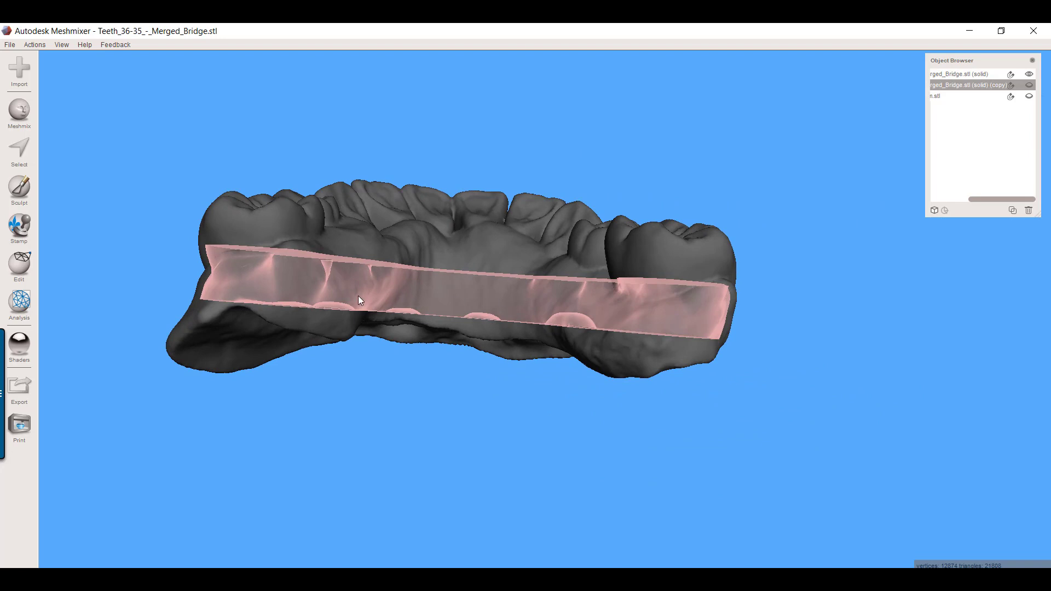
mouse_move(332, 298)
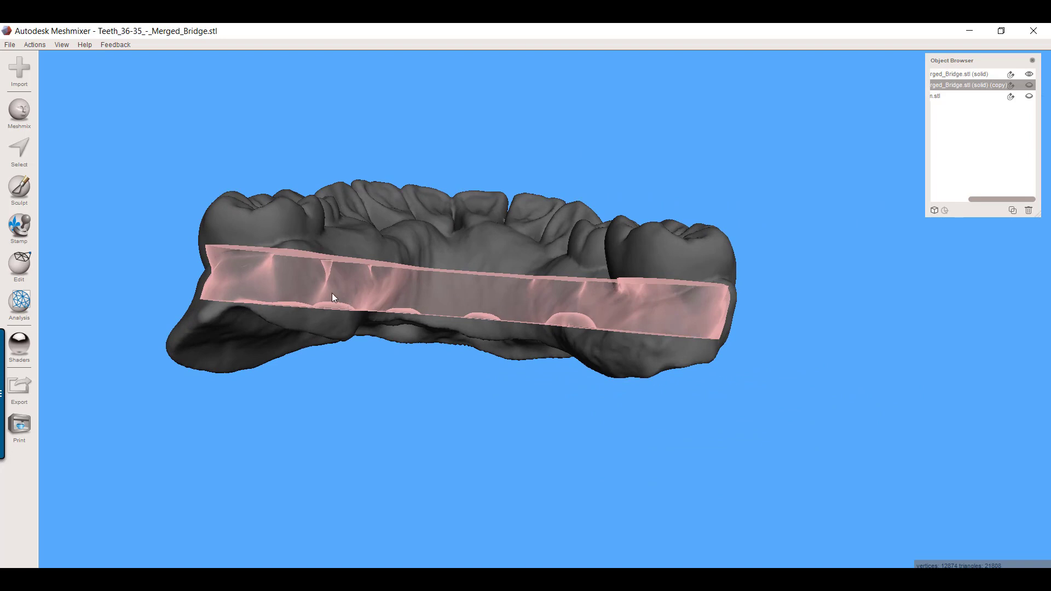
drag(334, 297, 515, 350)
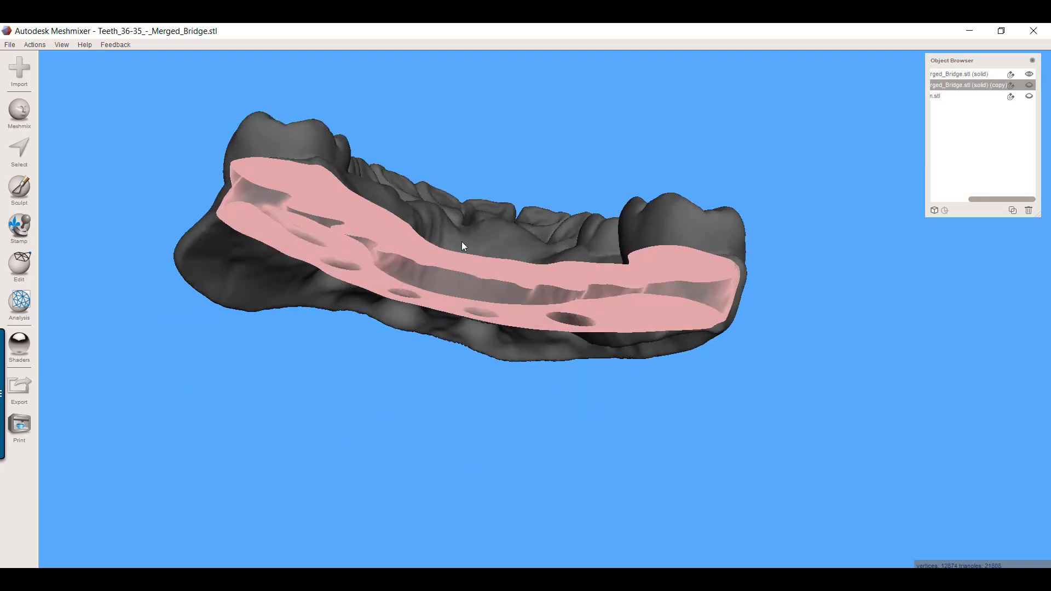
drag(461, 246, 461, 296)
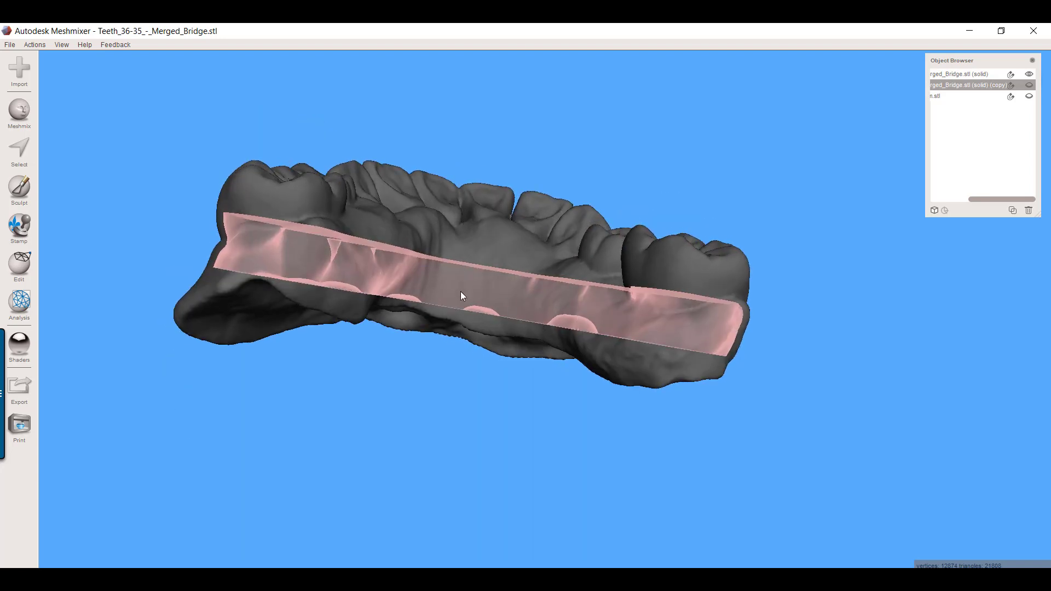
drag(461, 296, 367, 371)
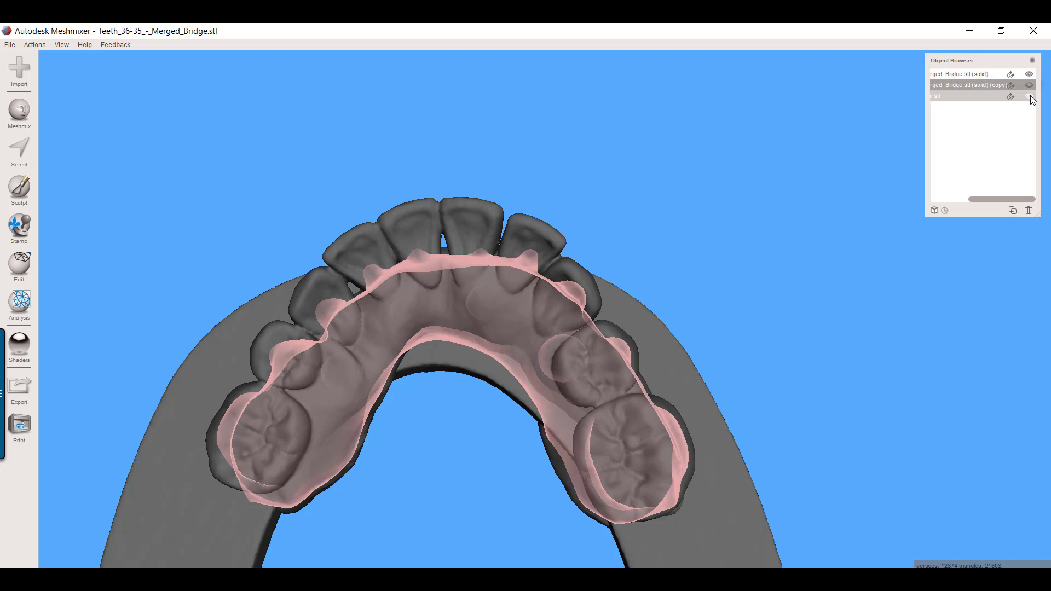
- Hide the arch bar and original bridge in the Object Browser, leaving the copy visible
click(1029, 74)
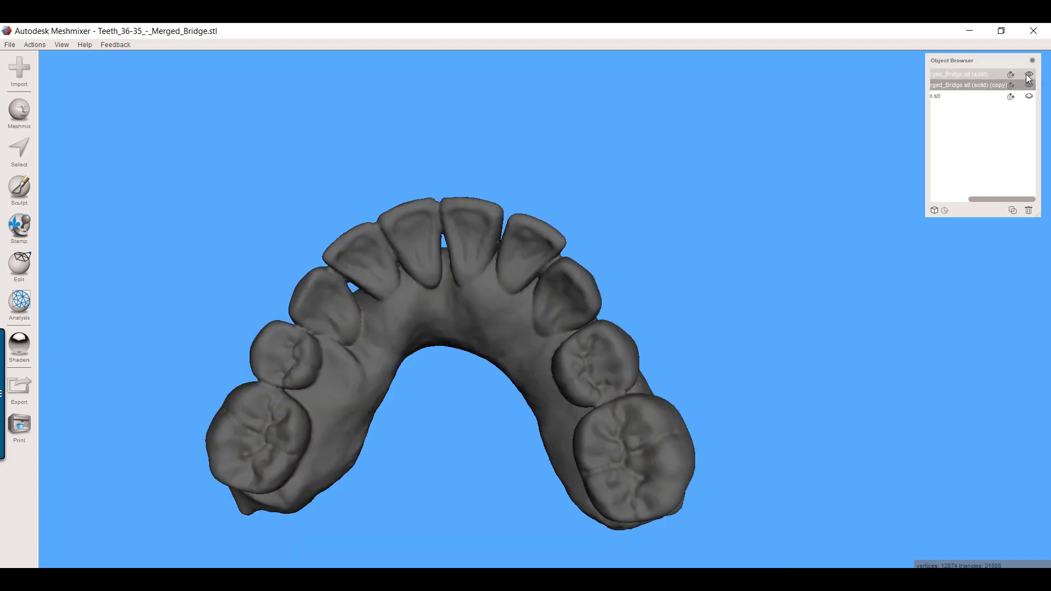
click(1029, 74)
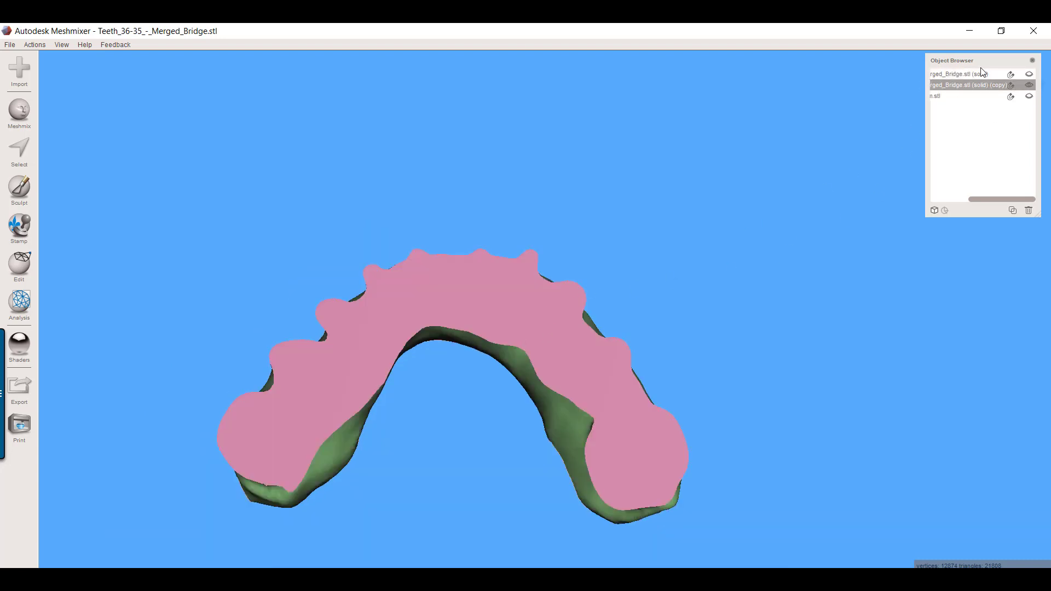
click(1028, 85)
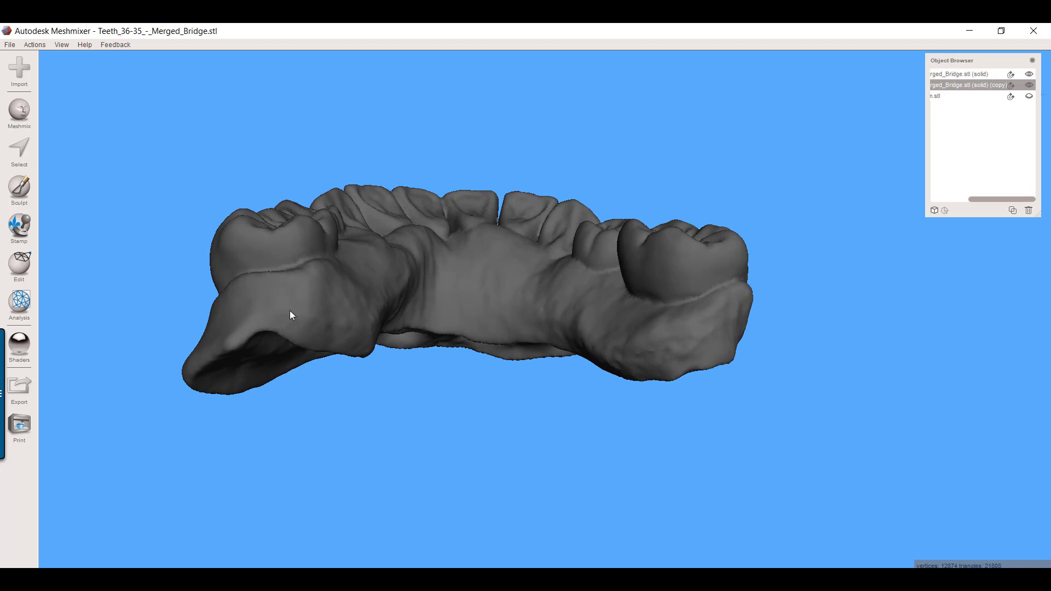
mouse_move(358, 306)
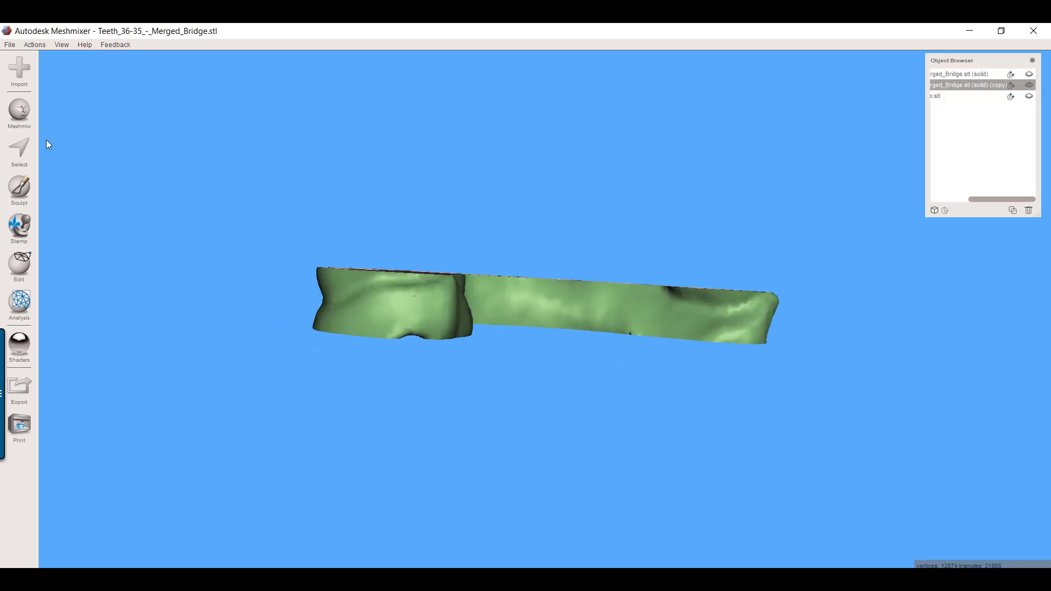
- Paint a face selection over the left end, outer wall and right end of the copy
click(19, 149)
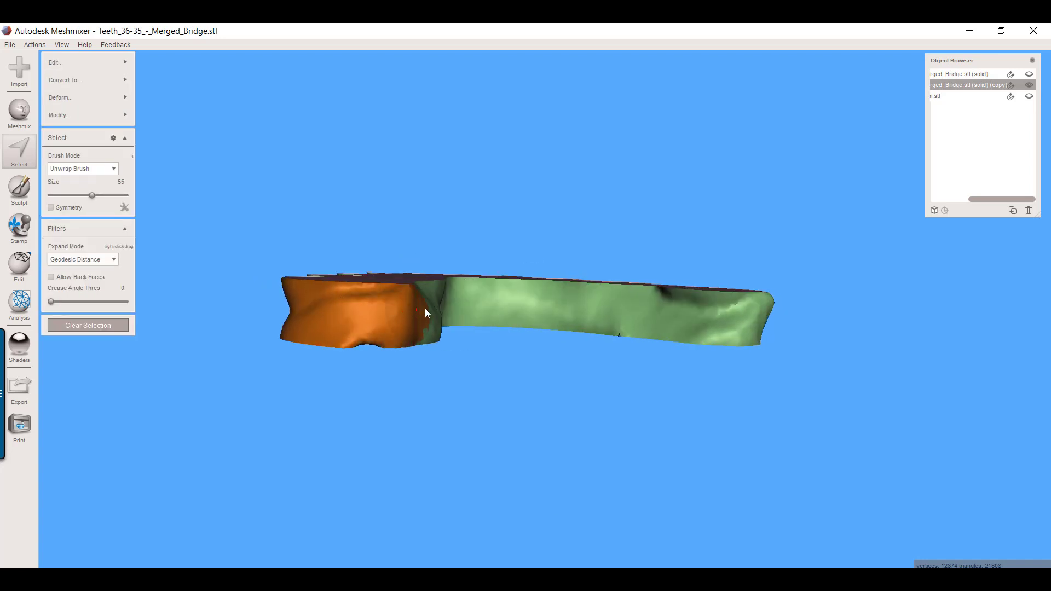
drag(426, 313, 329, 313)
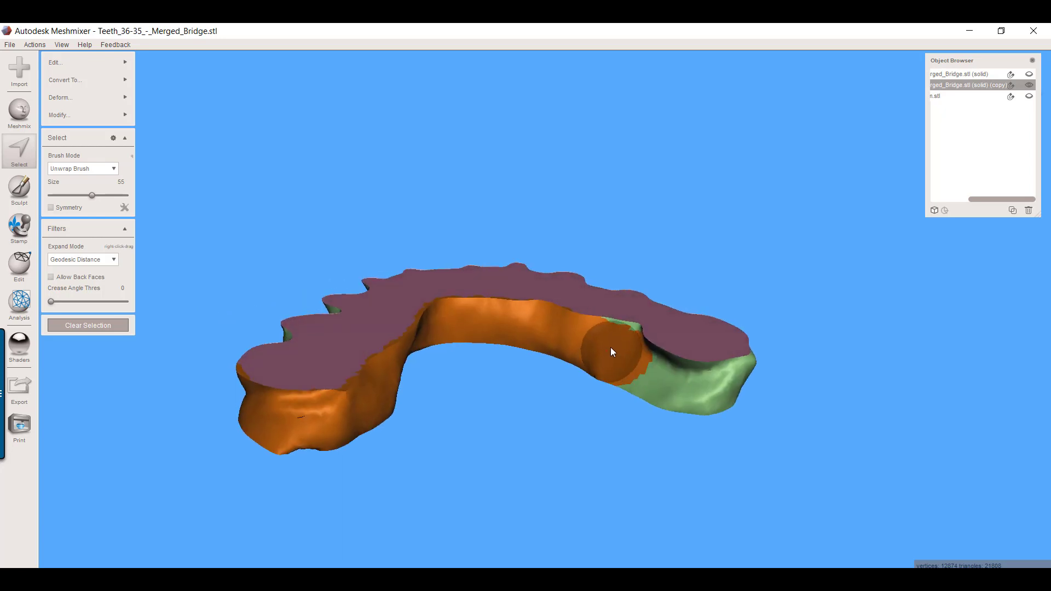
drag(610, 352, 728, 374)
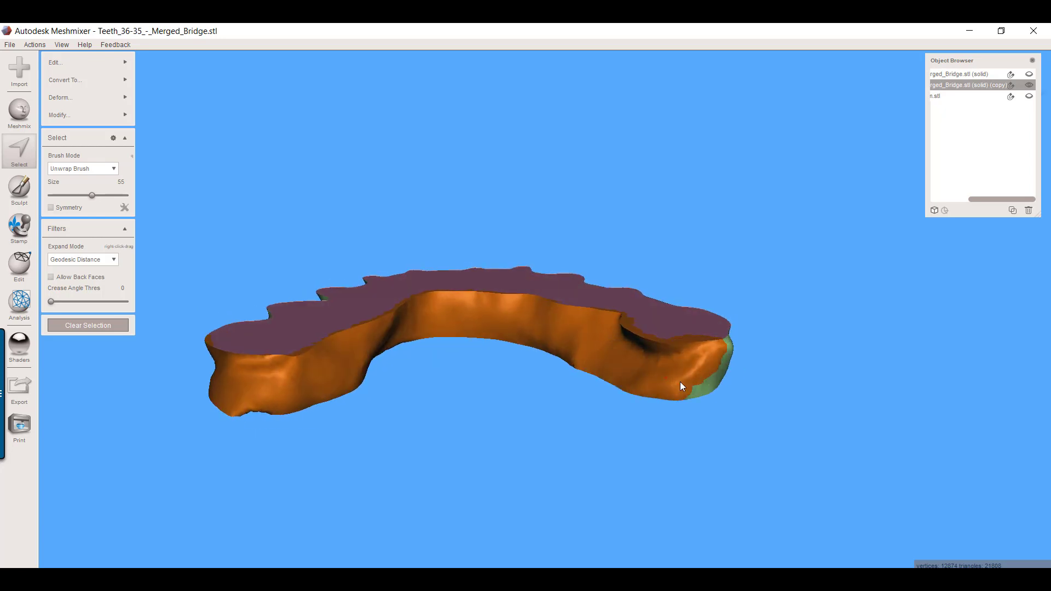
drag(681, 386, 598, 352)
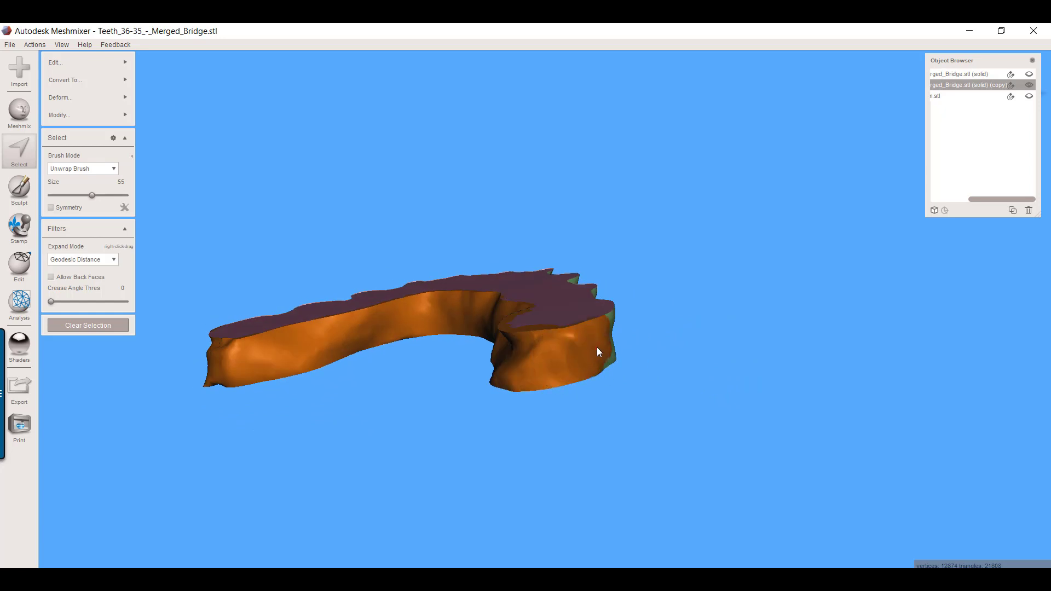
drag(599, 352, 610, 379)
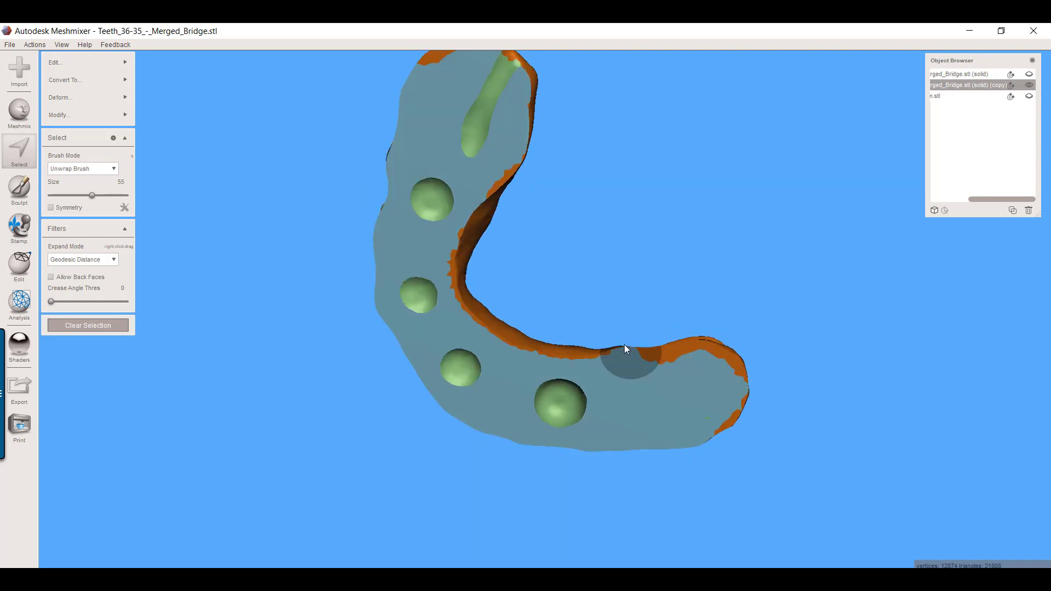
- Inspect the underside of the copy and fill remaining gaps in the wall selection
drag(624, 349, 673, 375)
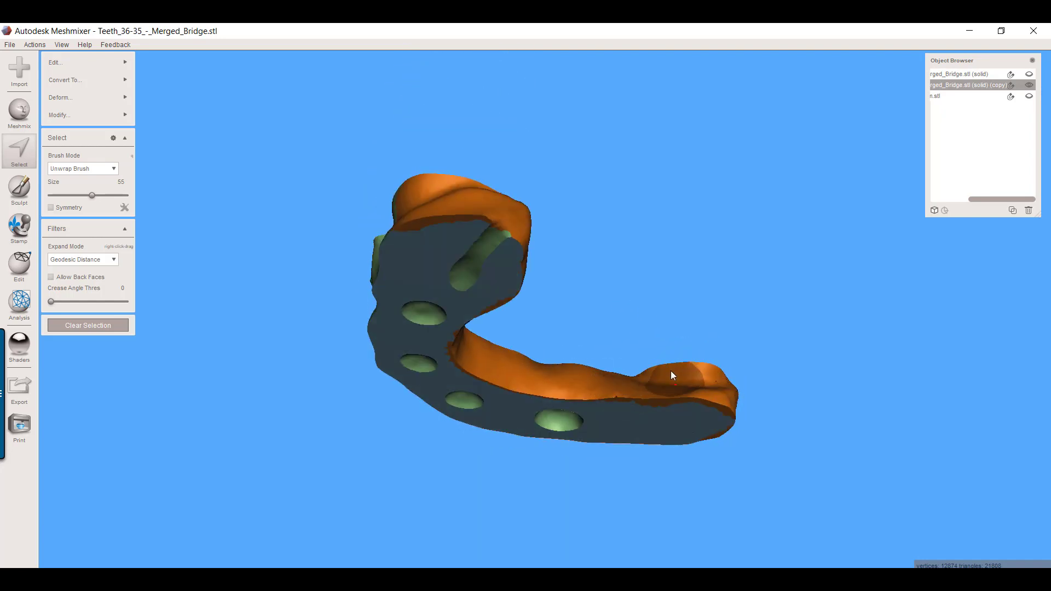
drag(670, 376, 560, 200)
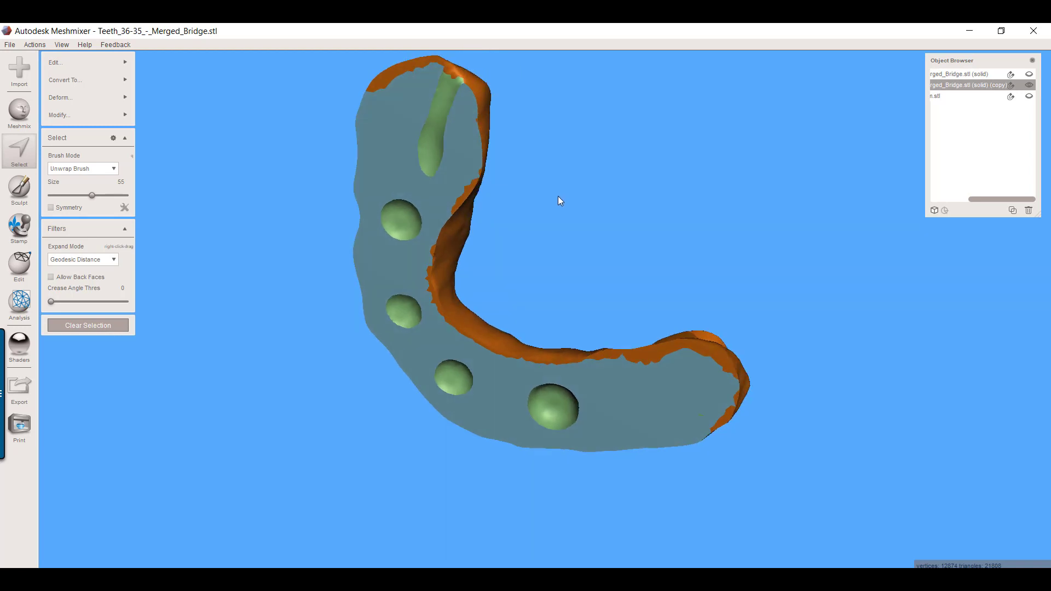
drag(560, 200, 457, 152)
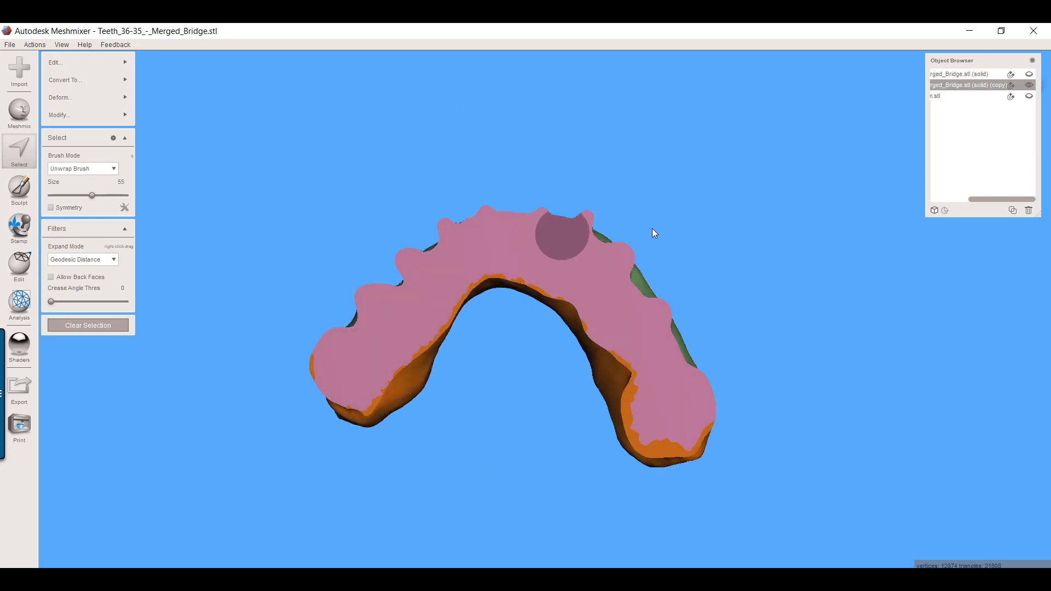
drag(654, 233, 582, 402)
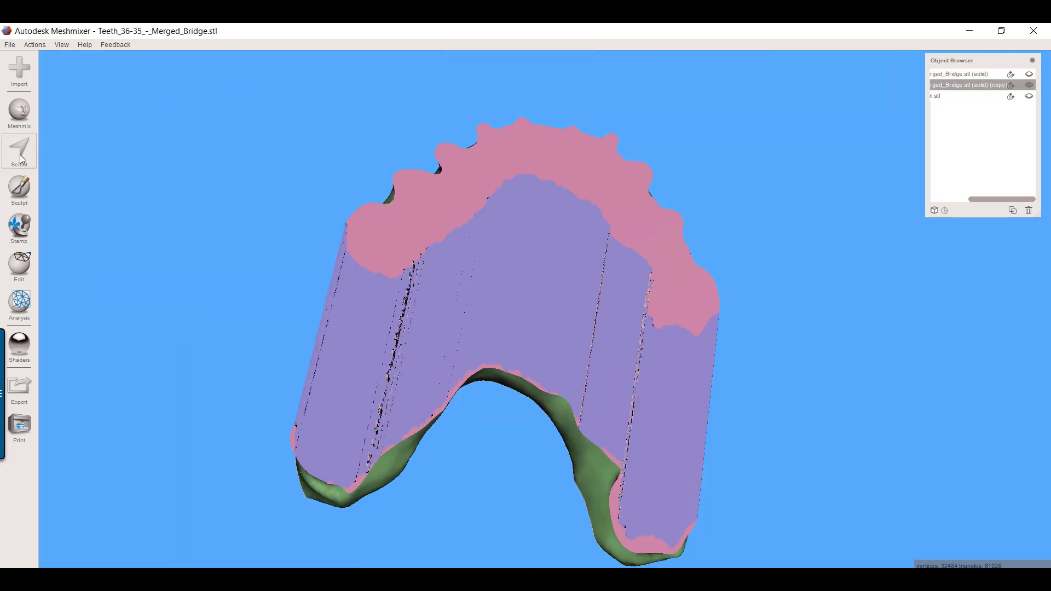
- Smooth the rounded edge of the extruded template walls with a sculpt smoothing brush
click(19, 189)
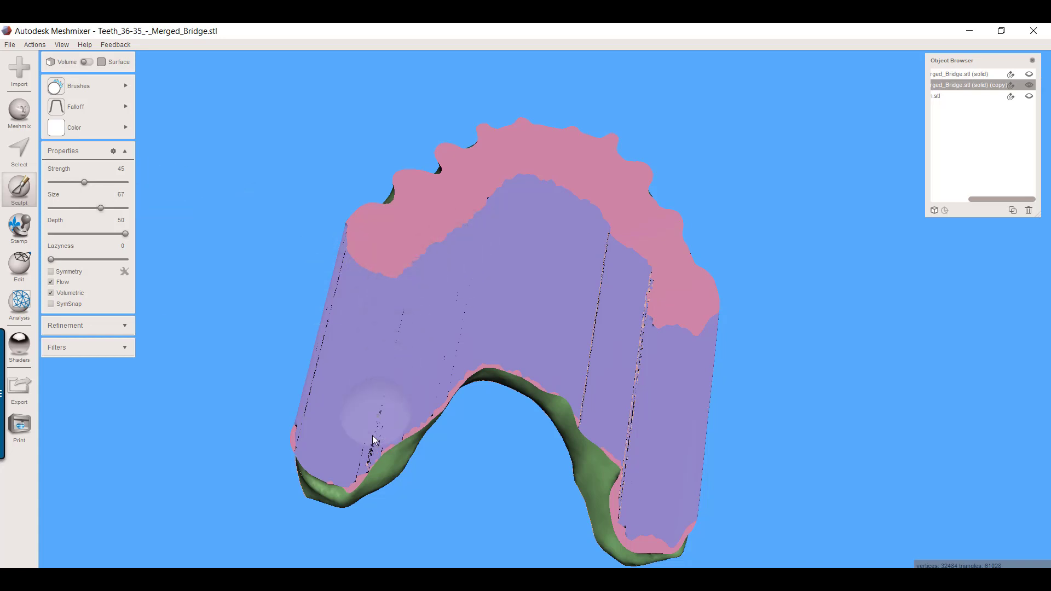
mouse_move(500, 216)
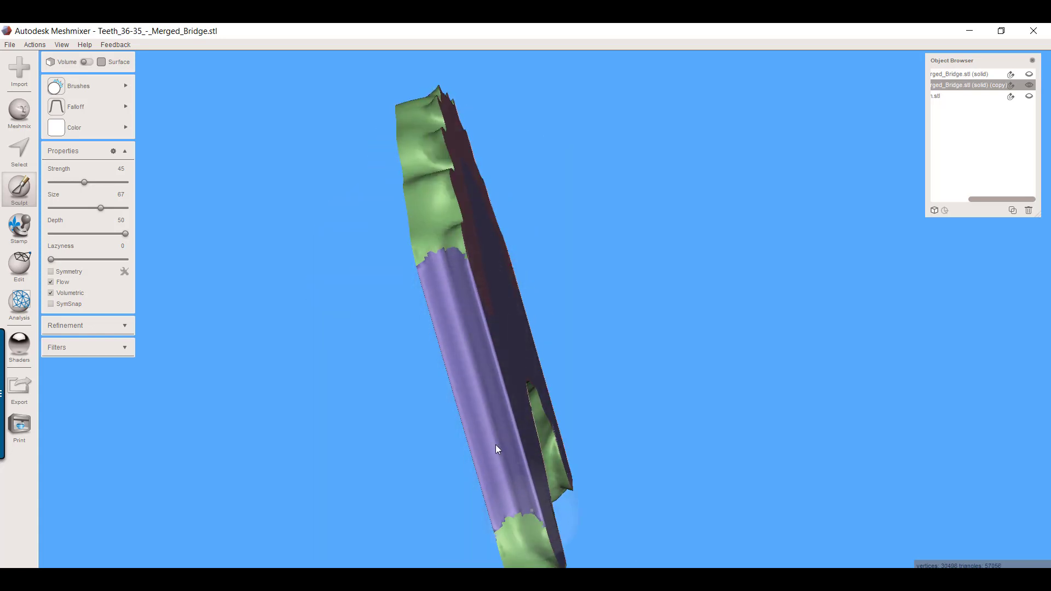
drag(496, 449, 338, 308)
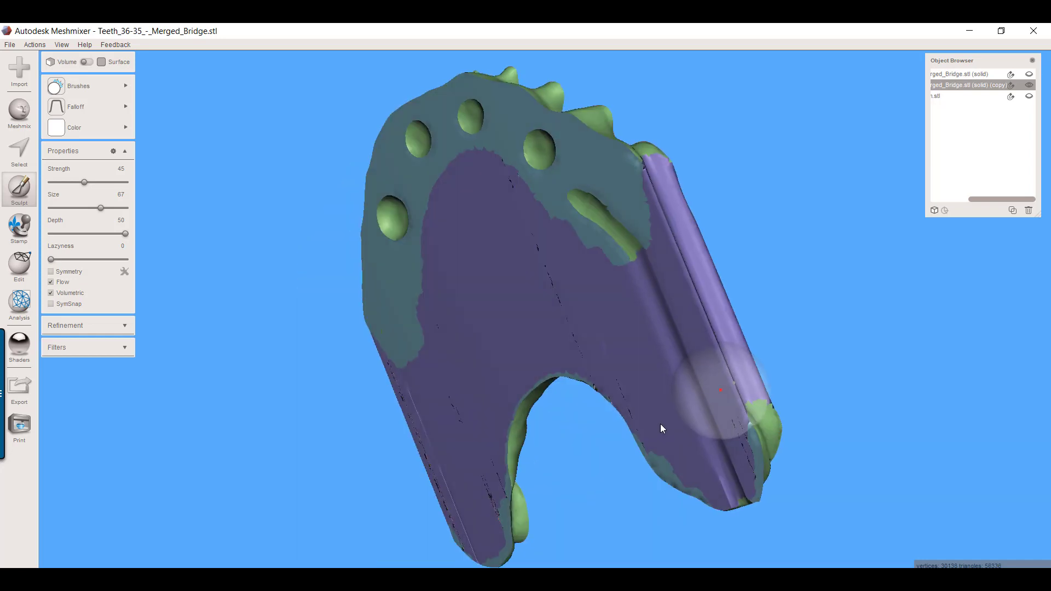
drag(662, 429, 654, 186)
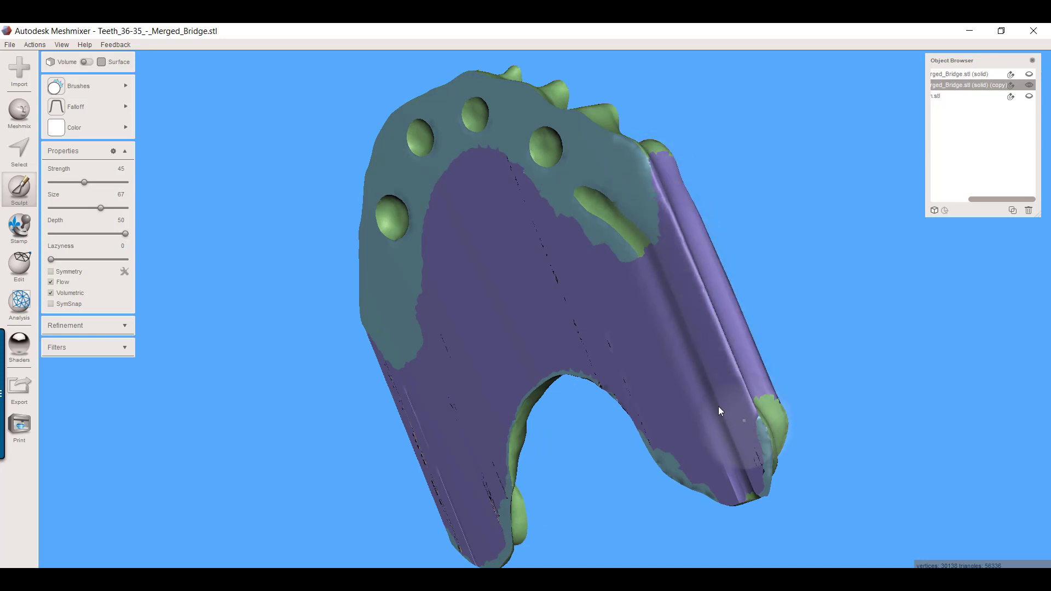
drag(720, 411, 544, 181)
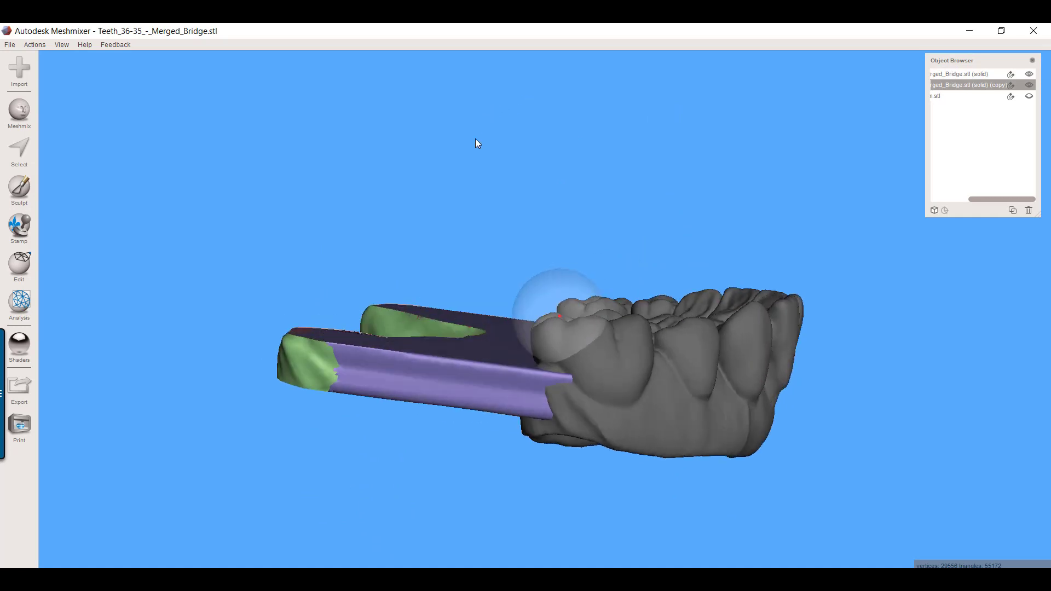
- Smooth away streaks on the broad template surface, viewed from underneath
drag(478, 144, 664, 382)
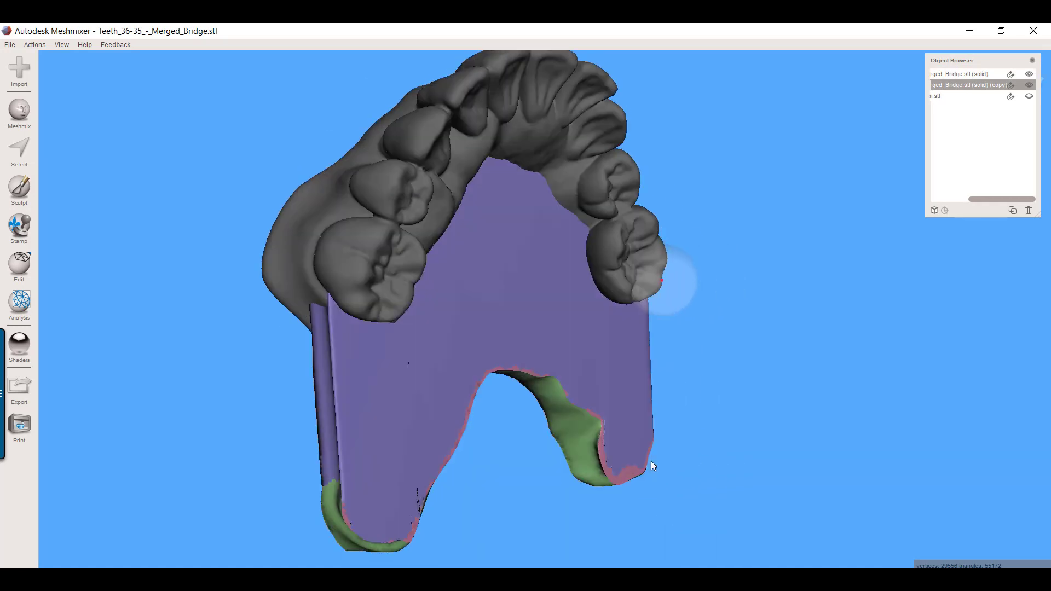
drag(654, 466, 520, 319)
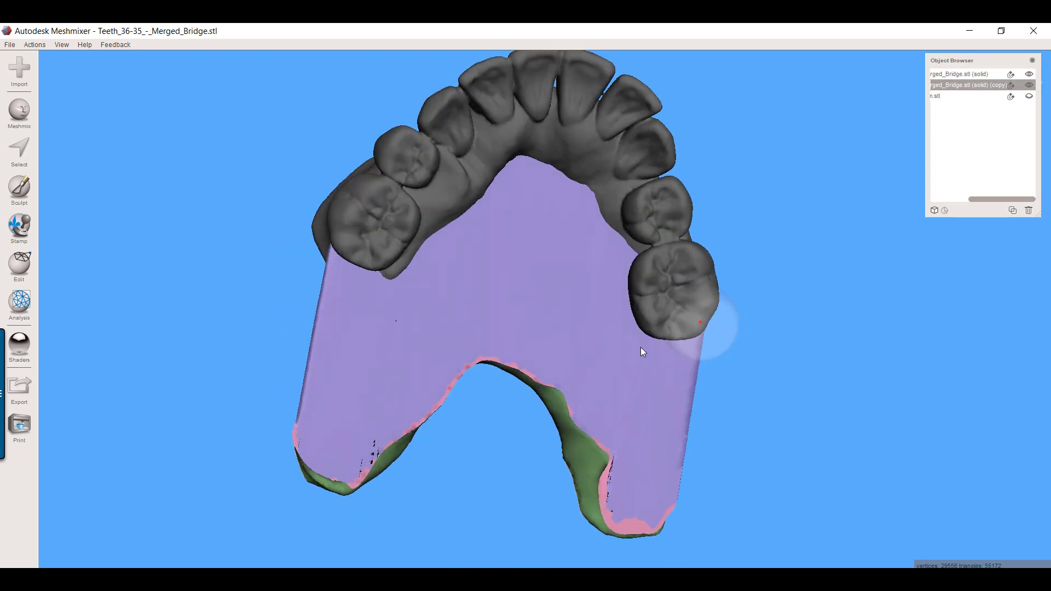
drag(641, 351, 443, 245)
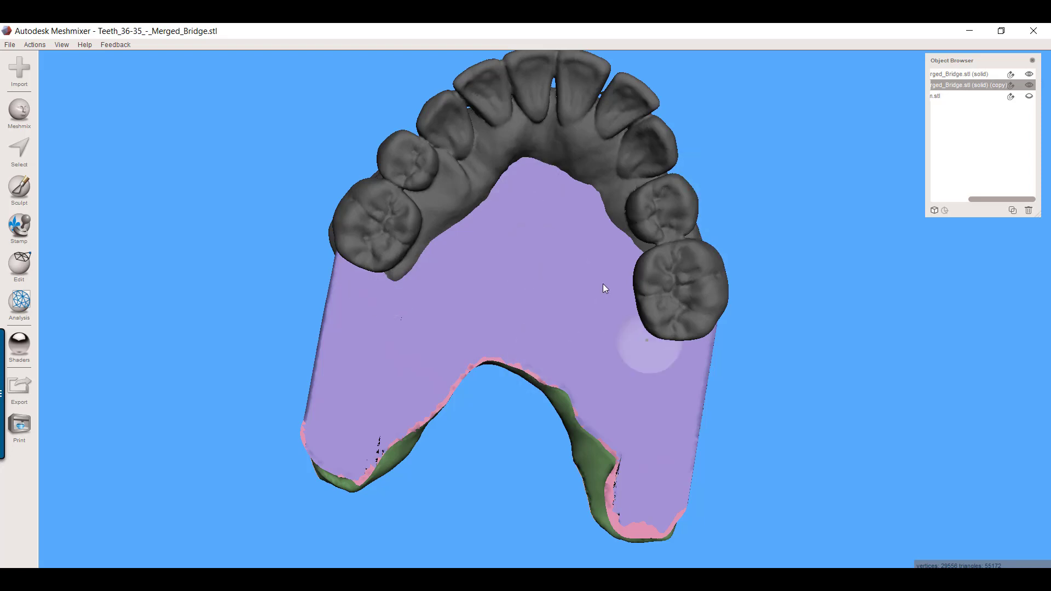
mouse_move(528, 132)
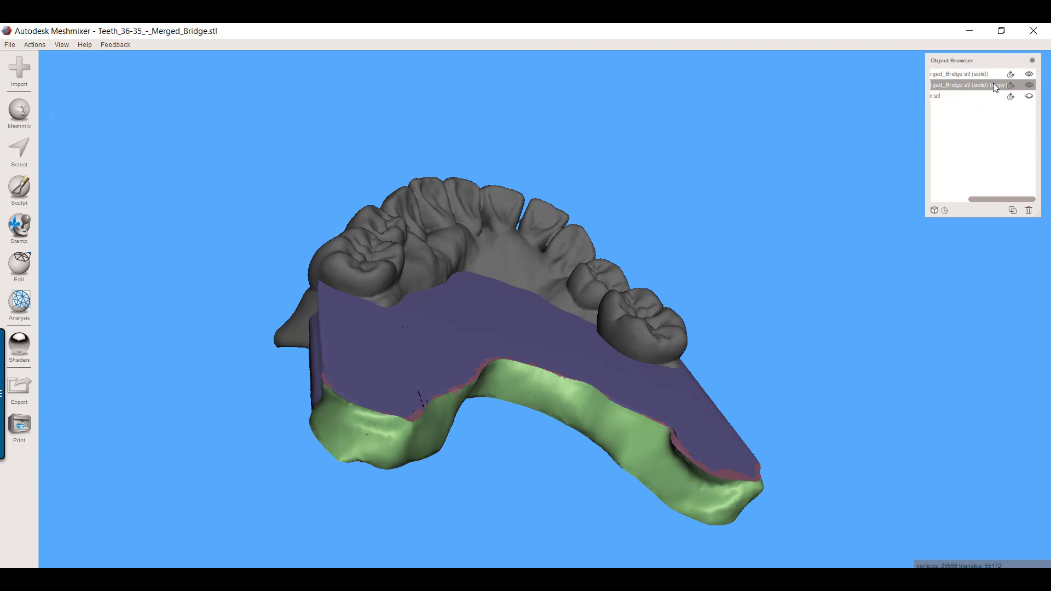
- Duplicate the bridge solid again and add the bridge copy to the selection
click(19, 264)
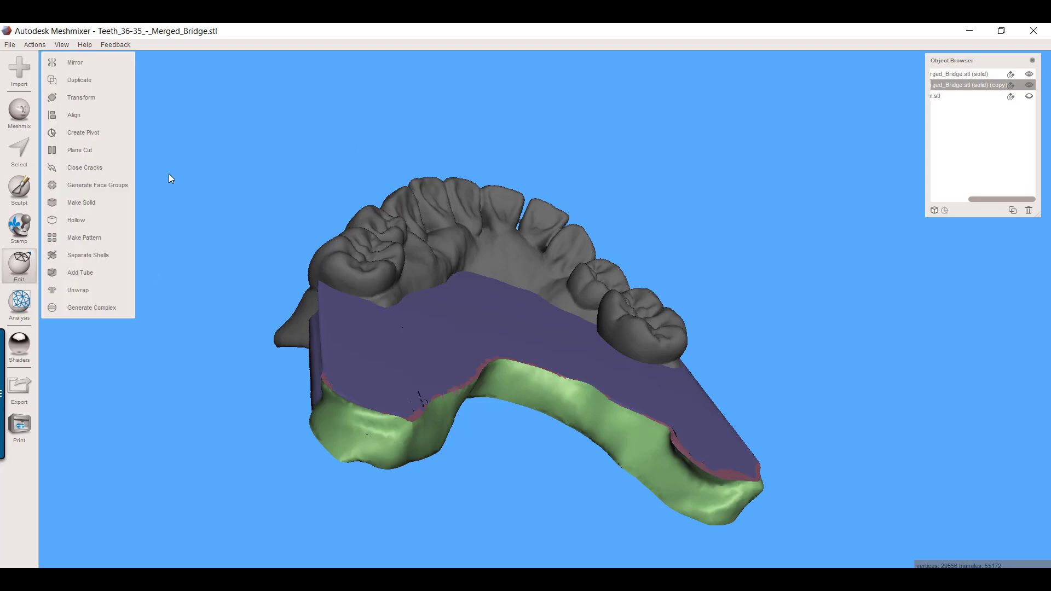
click(79, 80)
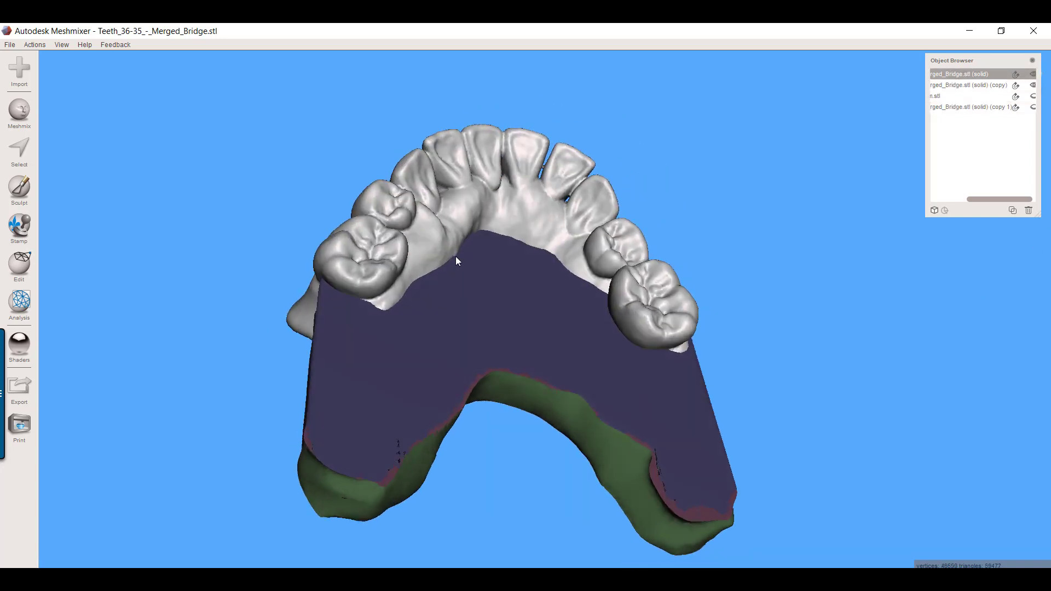
click(969, 85)
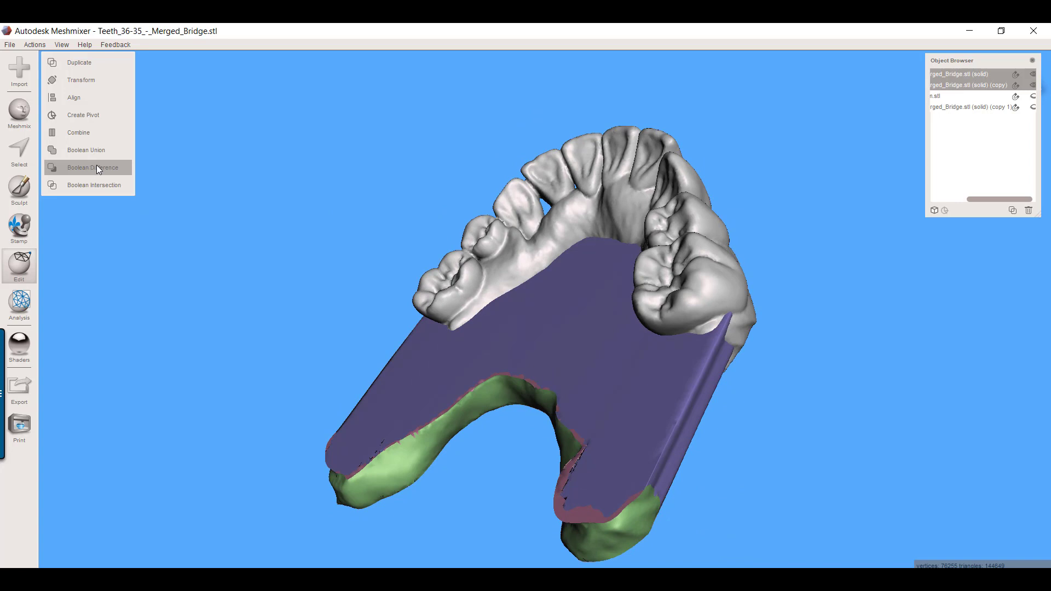
- Apply Boolean Difference subtracting the copy from the bridge, with Auto-Reduce Result off
click(87, 167)
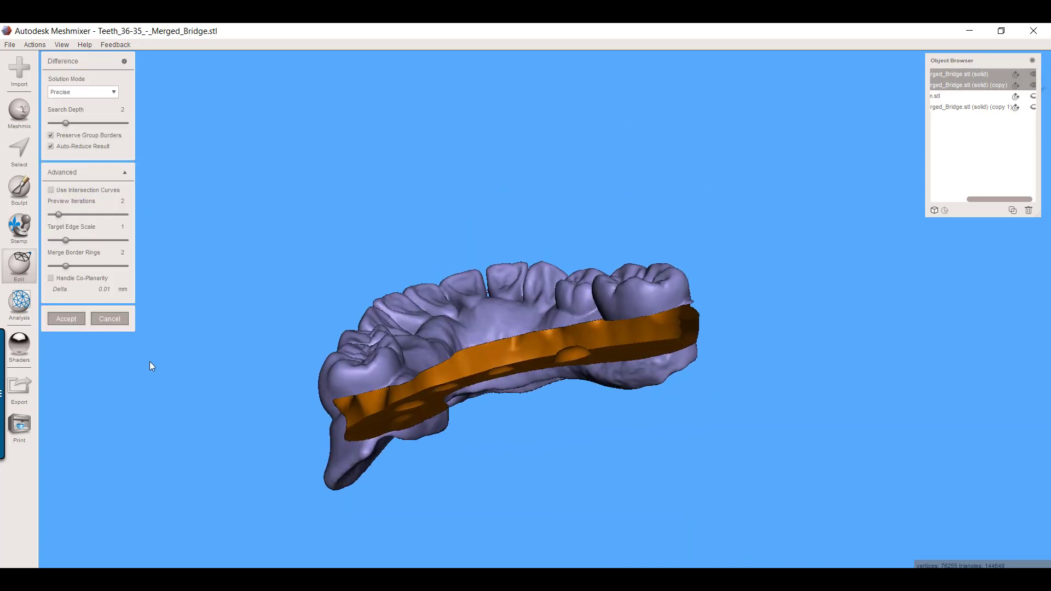
click(52, 146)
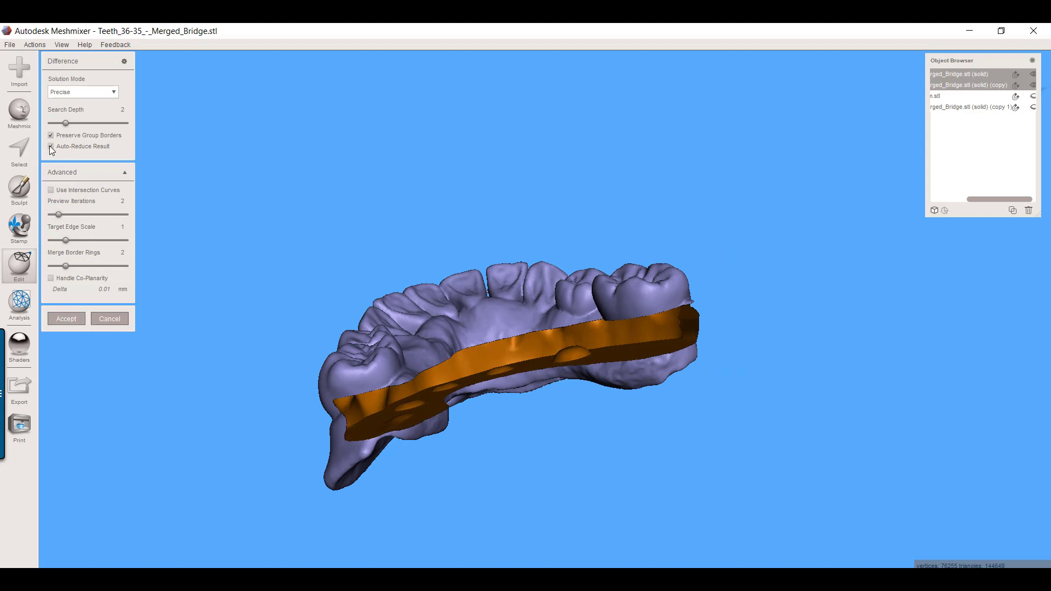
click(51, 147)
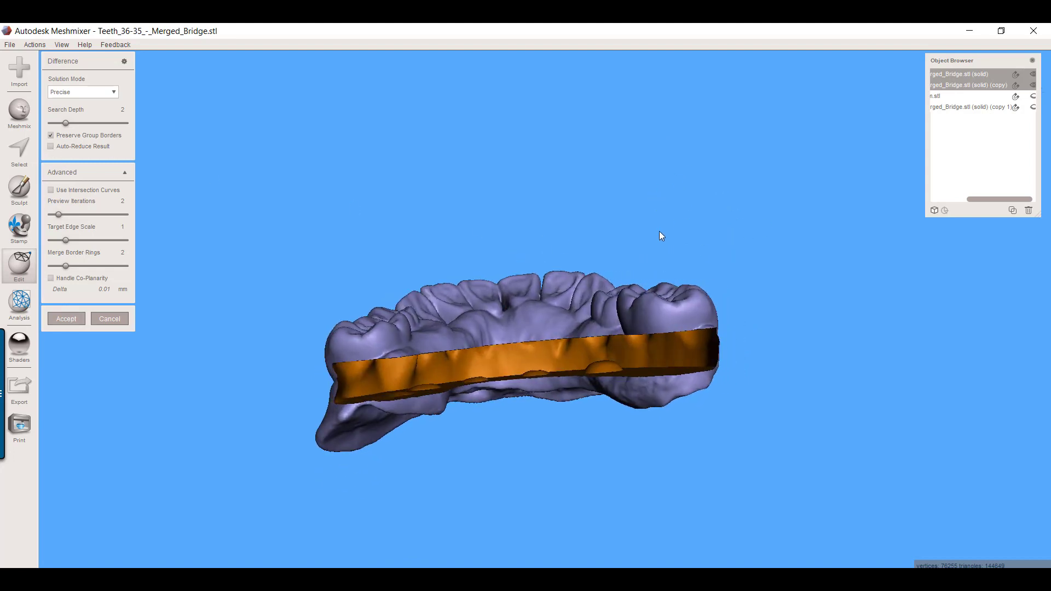
click(66, 319)
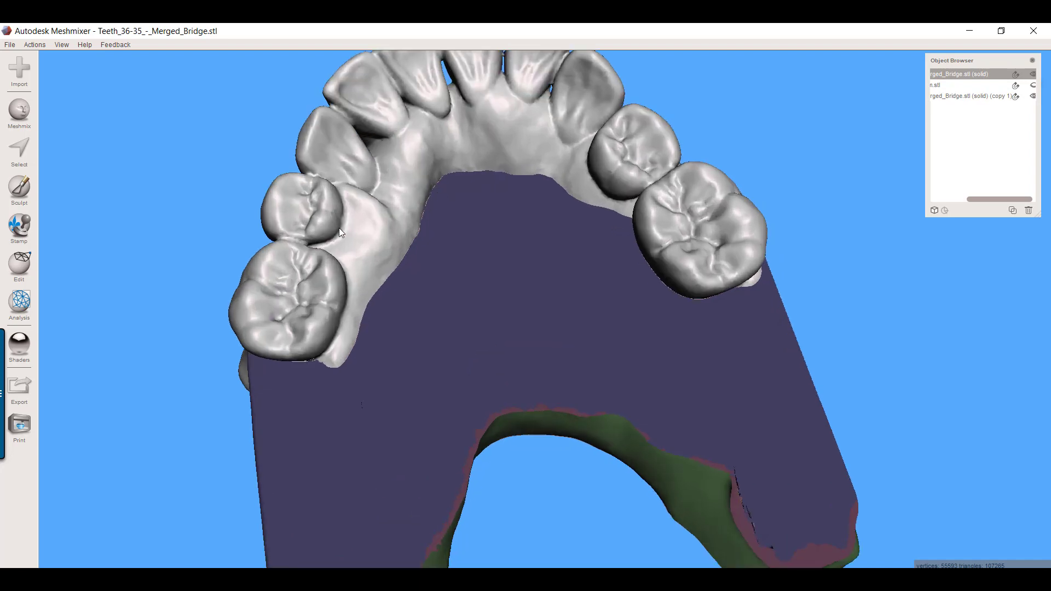
mouse_move(340, 241)
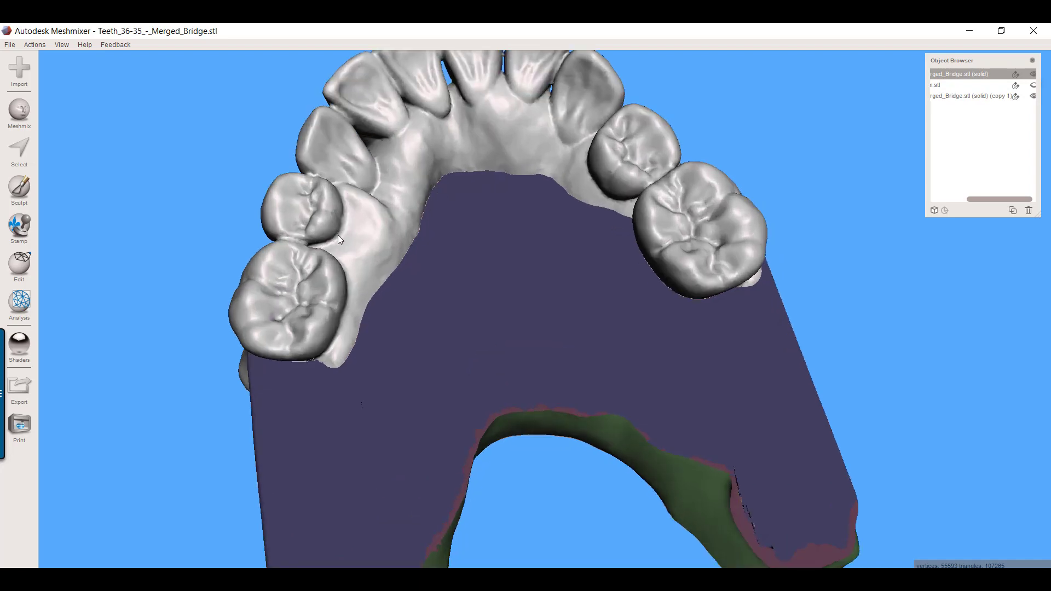
mouse_move(542, 219)
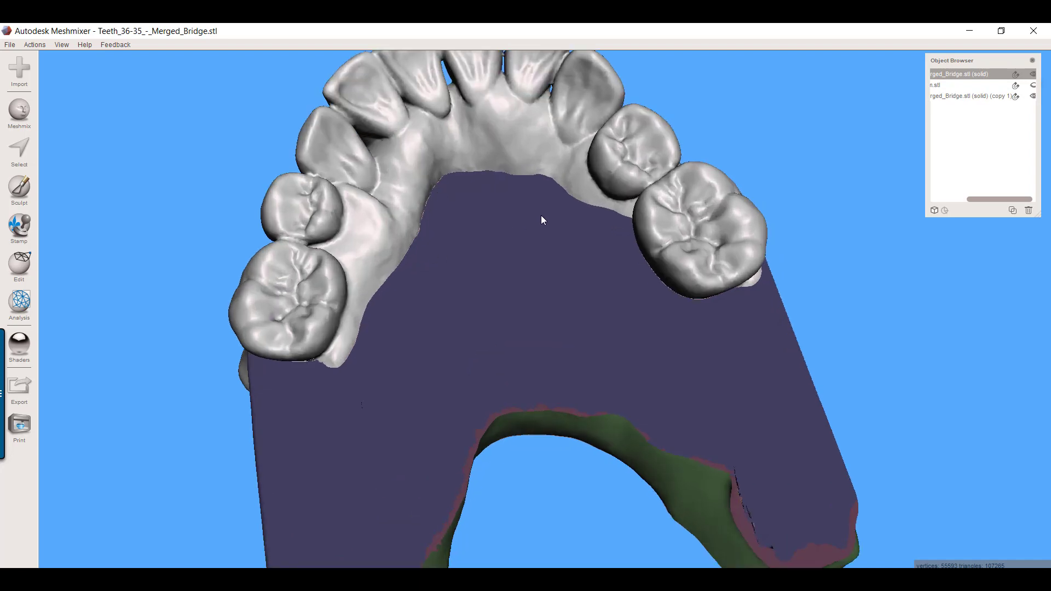
drag(543, 220, 563, 143)
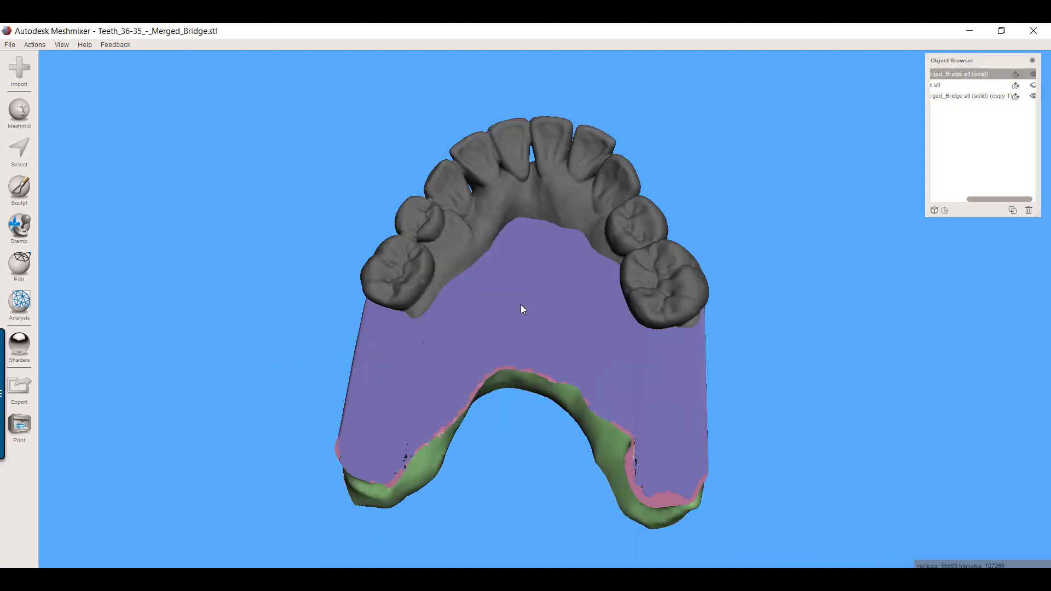
click(972, 96)
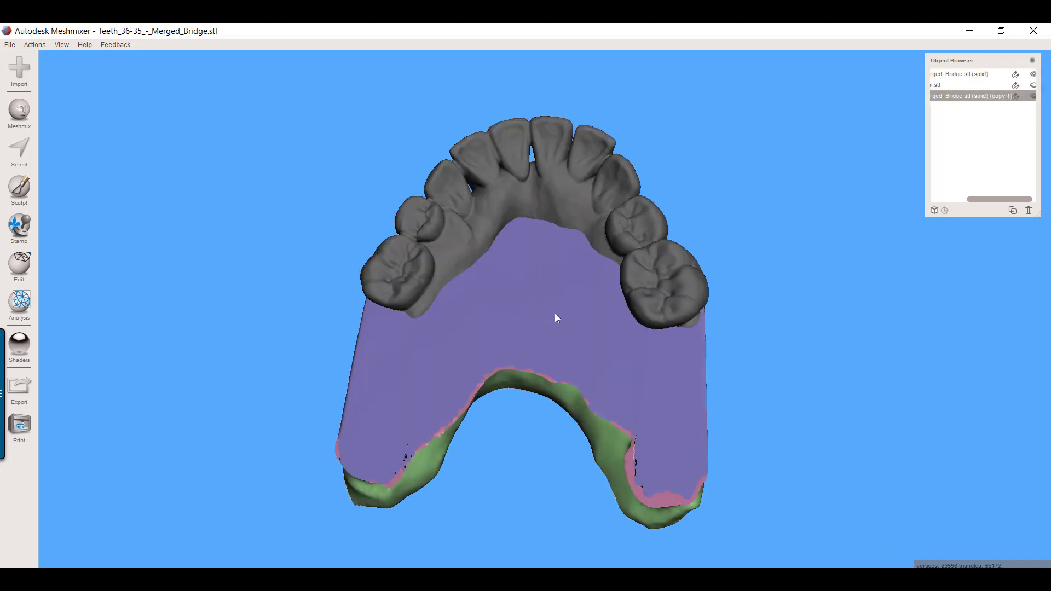
mouse_move(554, 317)
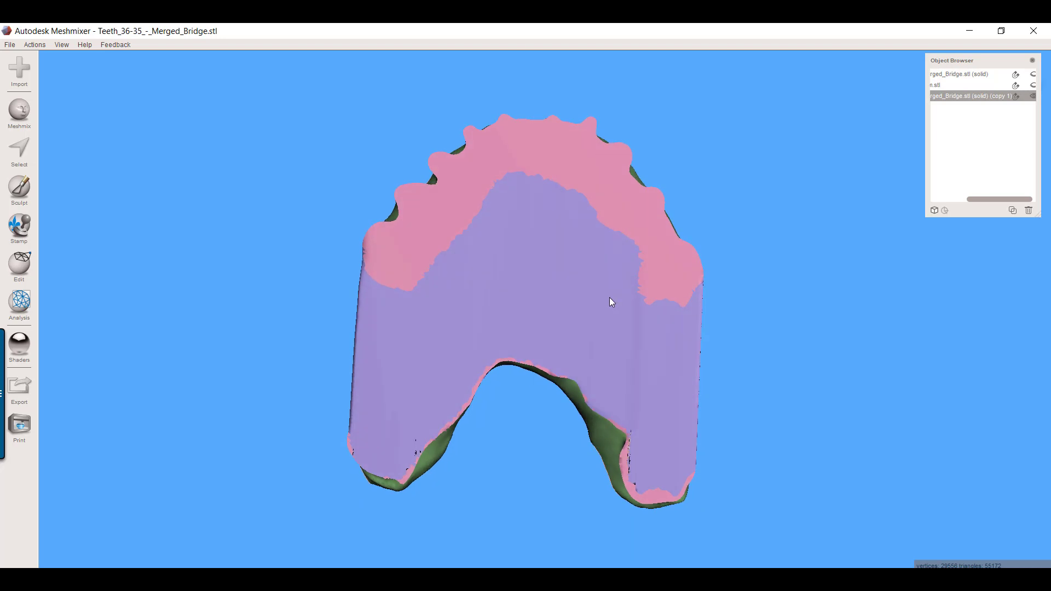
mouse_move(552, 274)
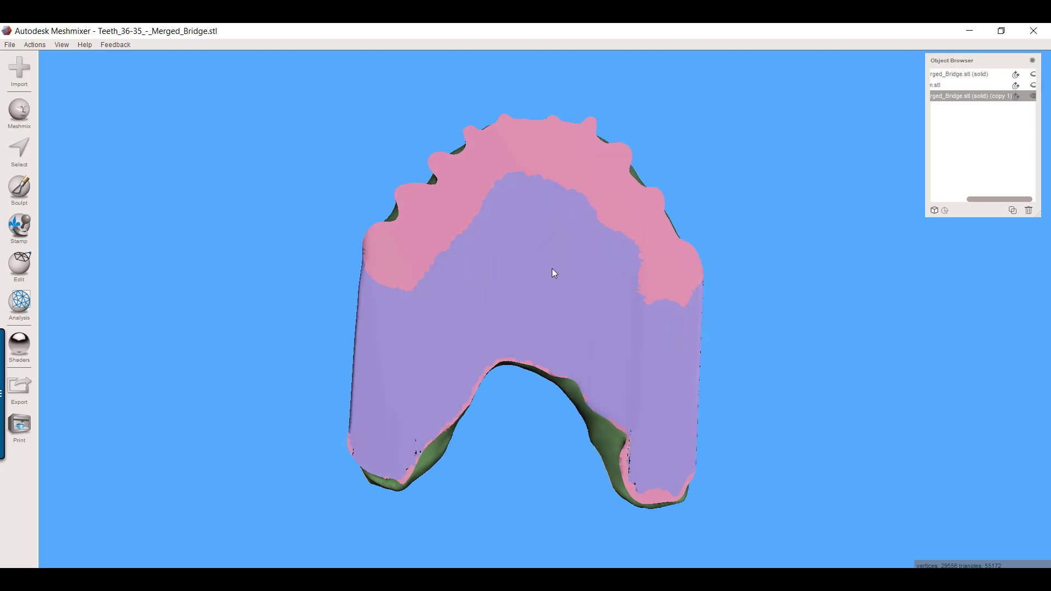
mouse_move(559, 269)
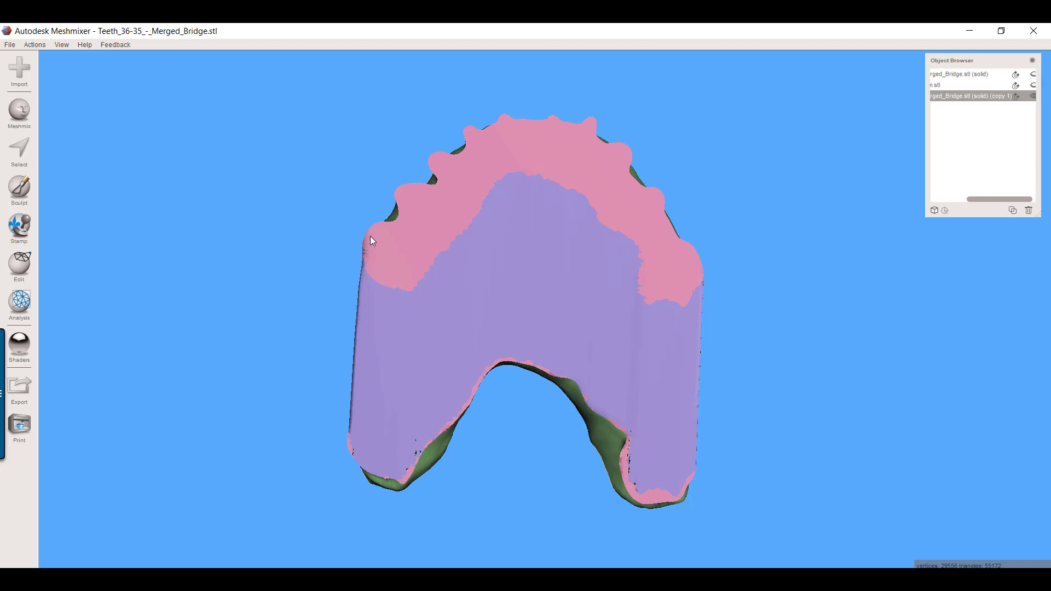
mouse_move(462, 151)
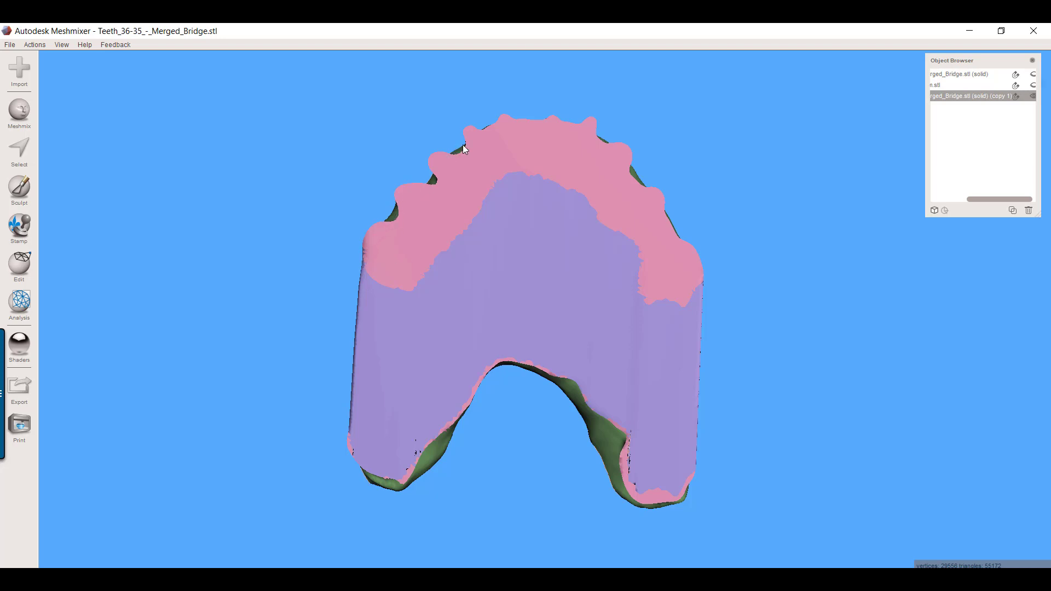
mouse_move(620, 186)
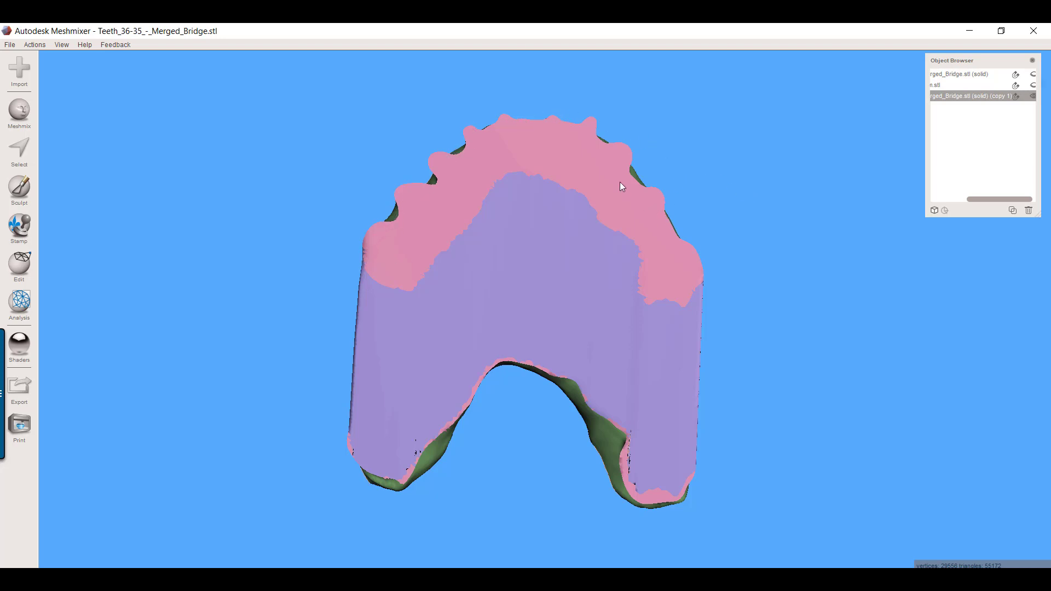
drag(617, 186, 724, 182)
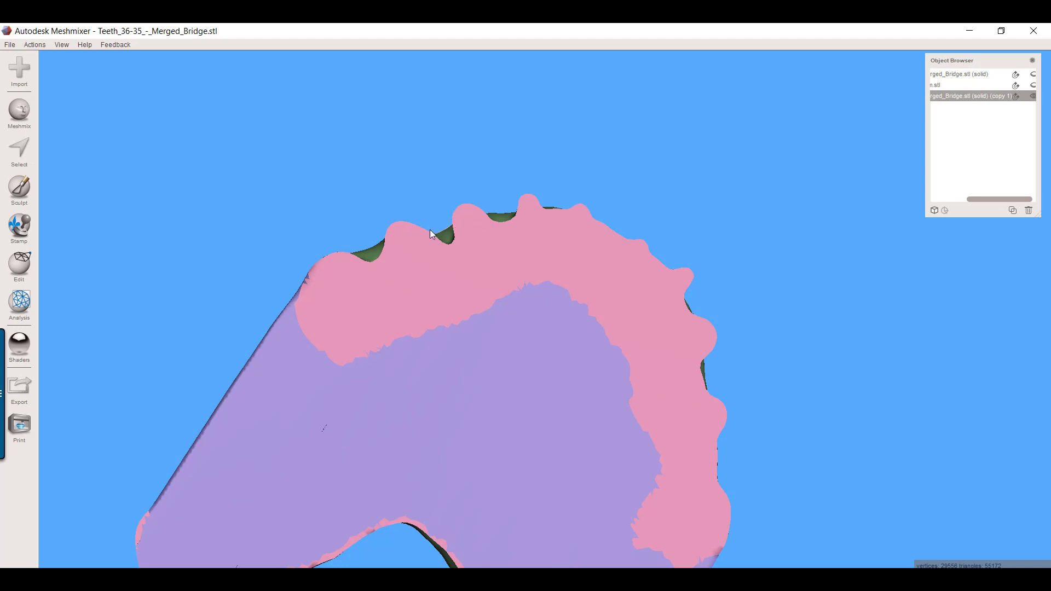
mouse_move(468, 264)
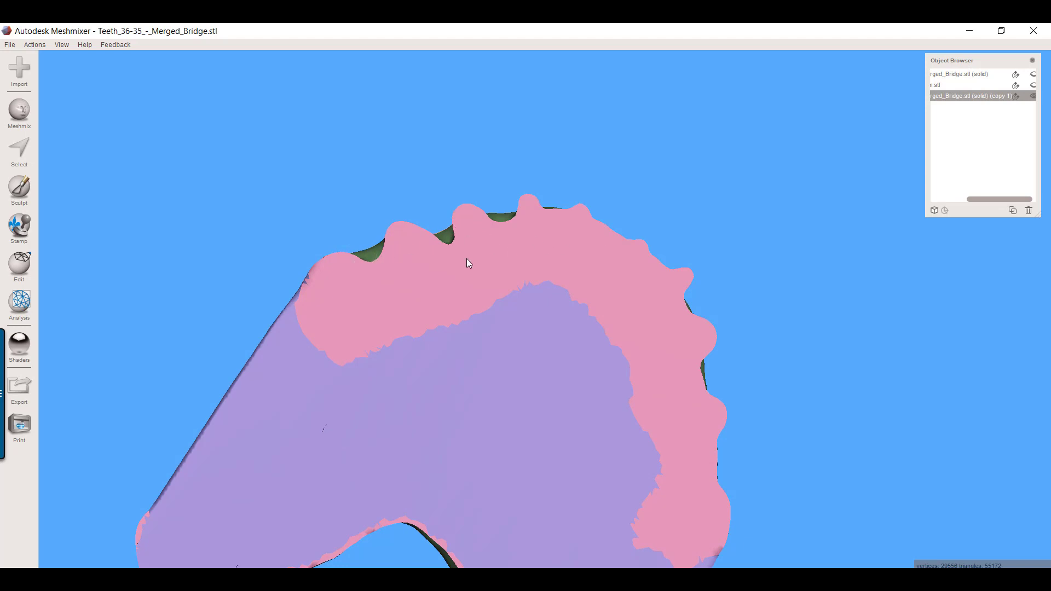
mouse_move(339, 283)
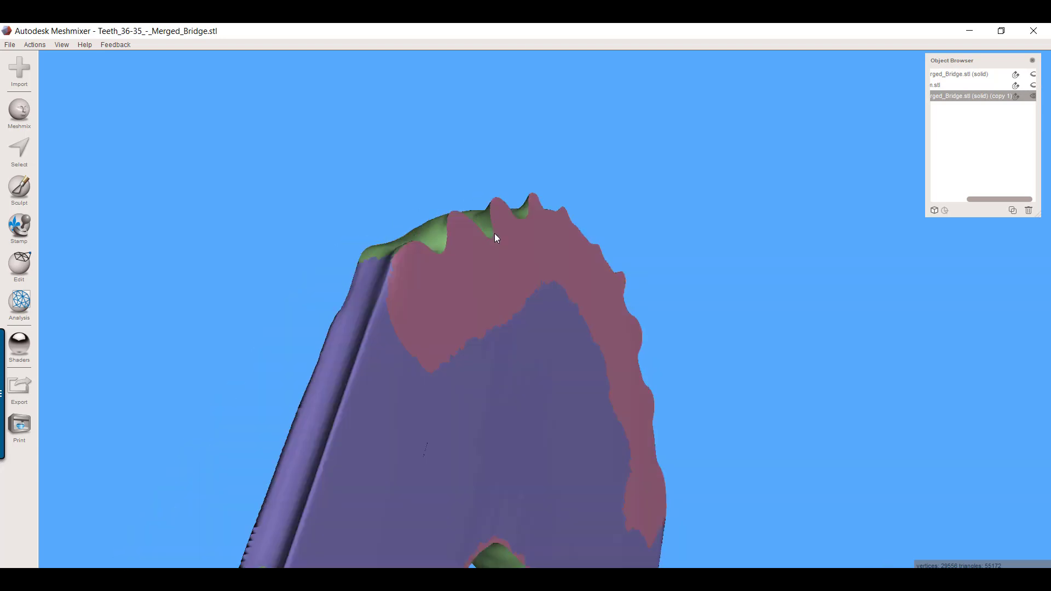
drag(496, 238, 439, 258)
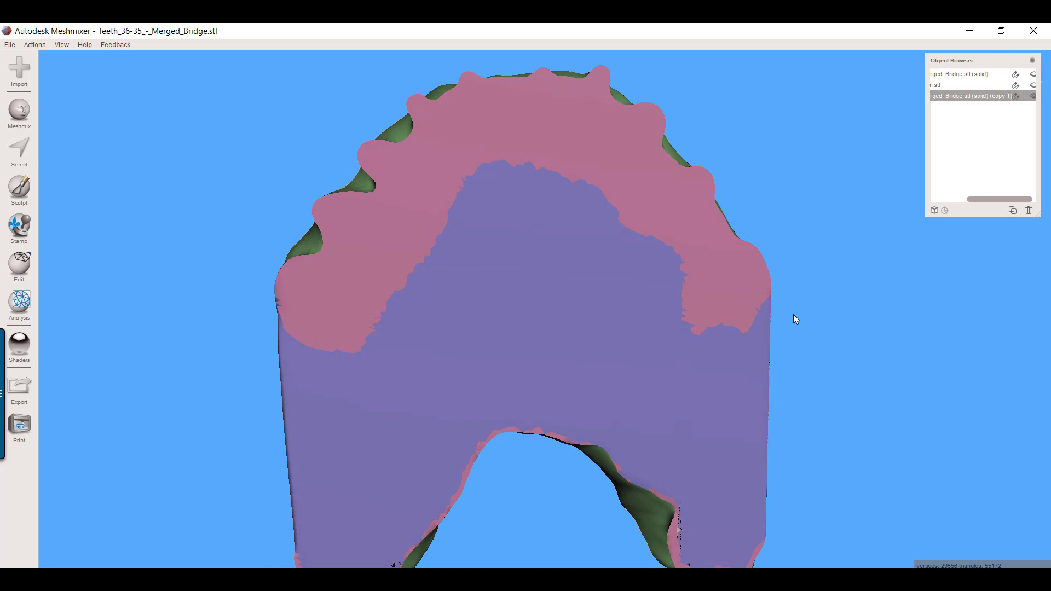
mouse_move(800, 292)
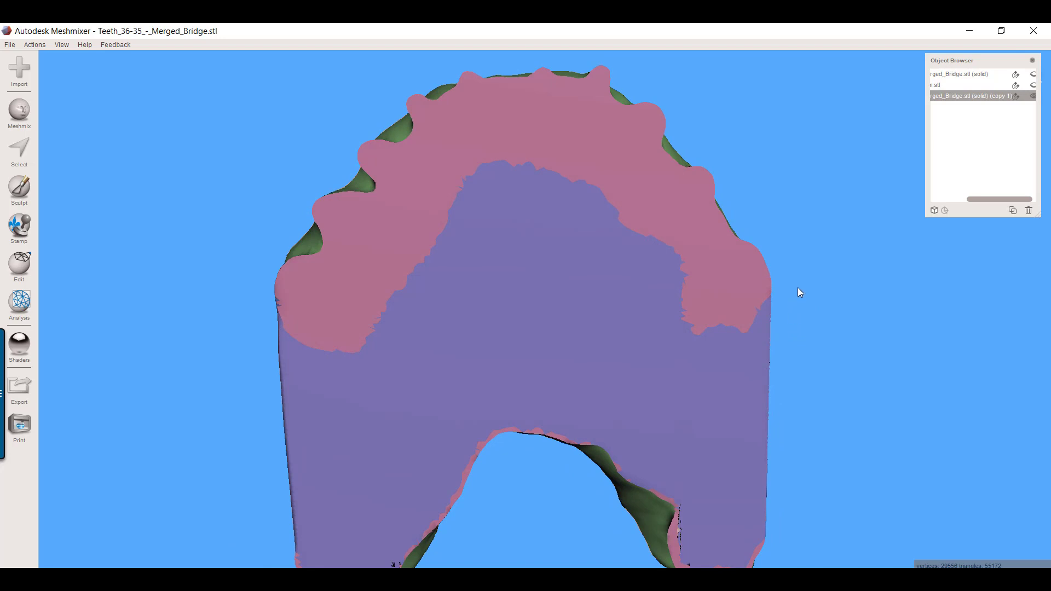
mouse_move(816, 274)
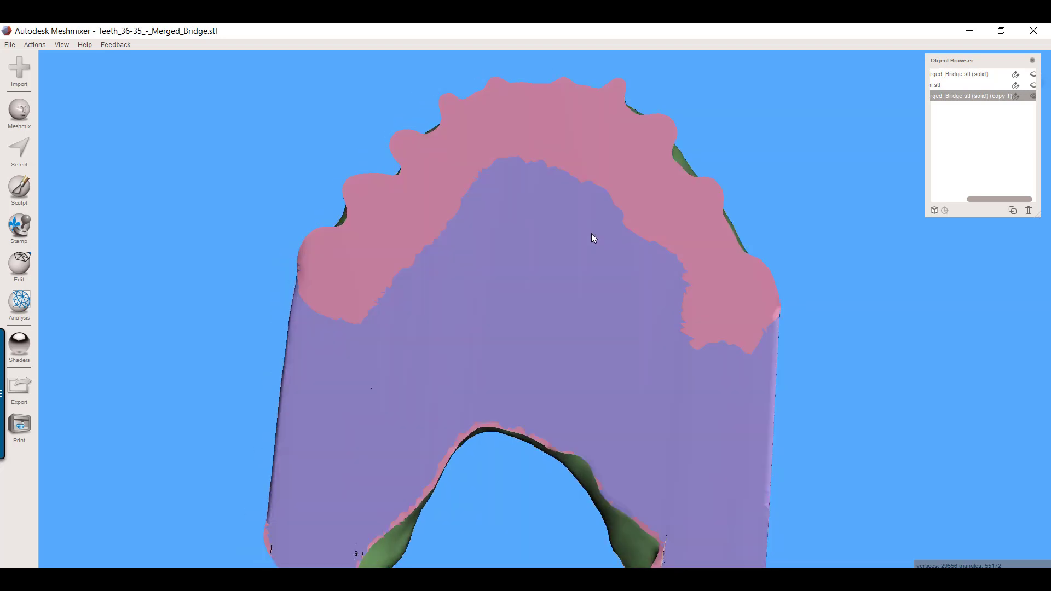
drag(593, 239, 828, 173)
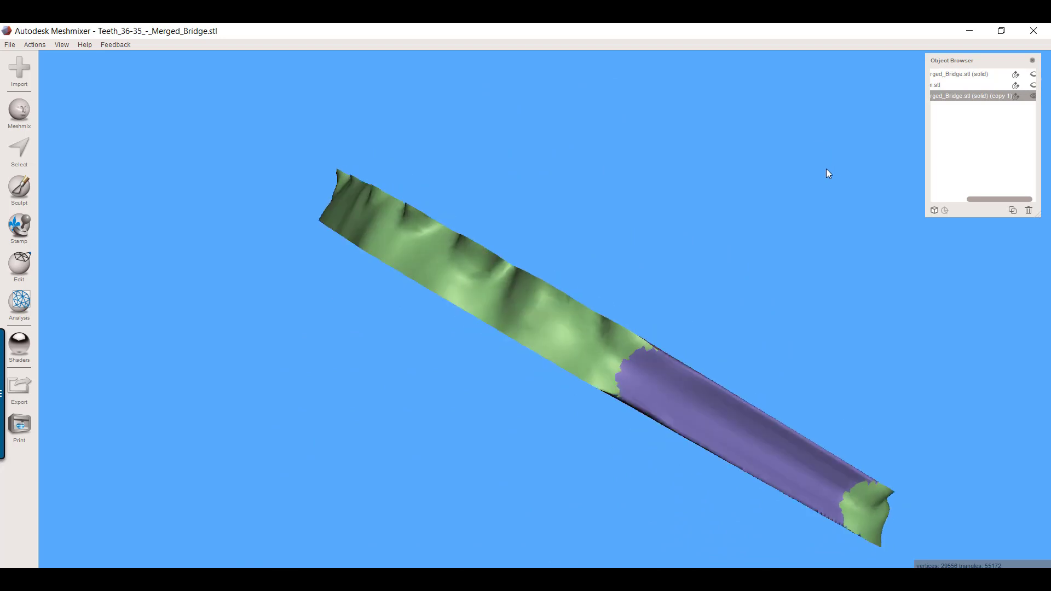